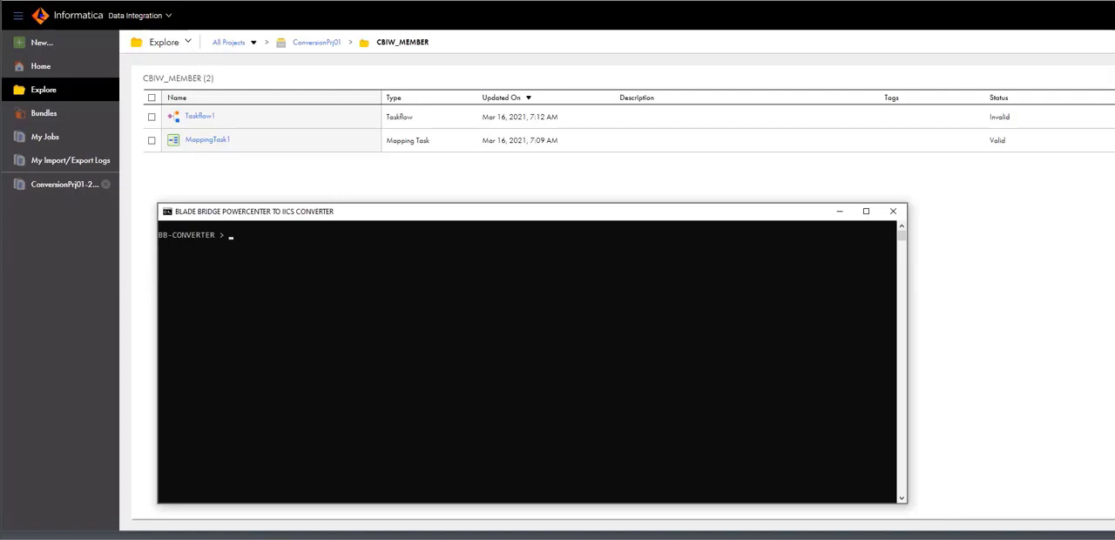
Run bbpc2iics.exe without arguments to print its version, usage and option list.
{"action": "type", "text": "bbpc2iics.exe"}
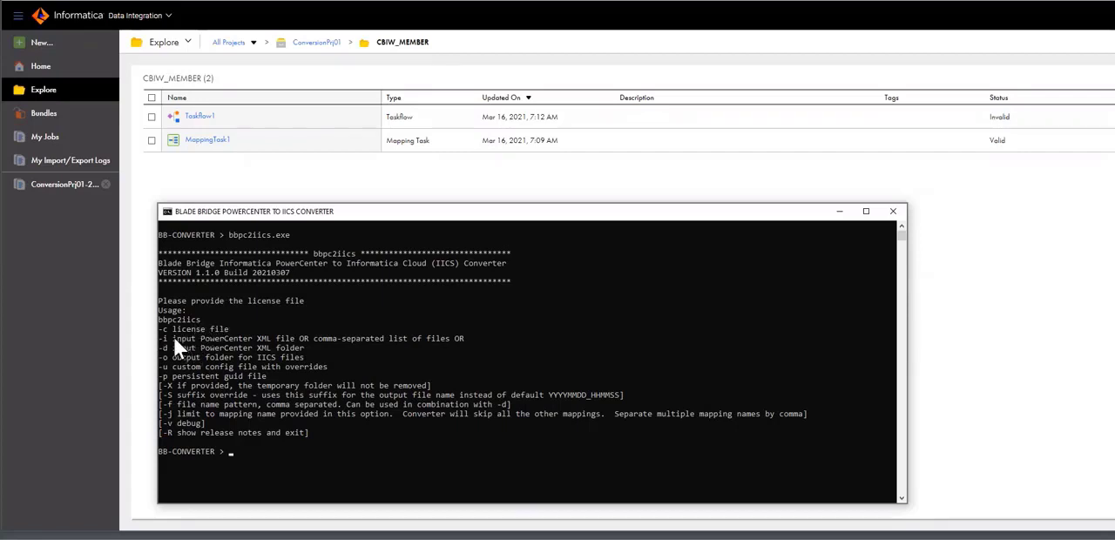
{"action": "mouse_move", "coordinate": [171, 351]}
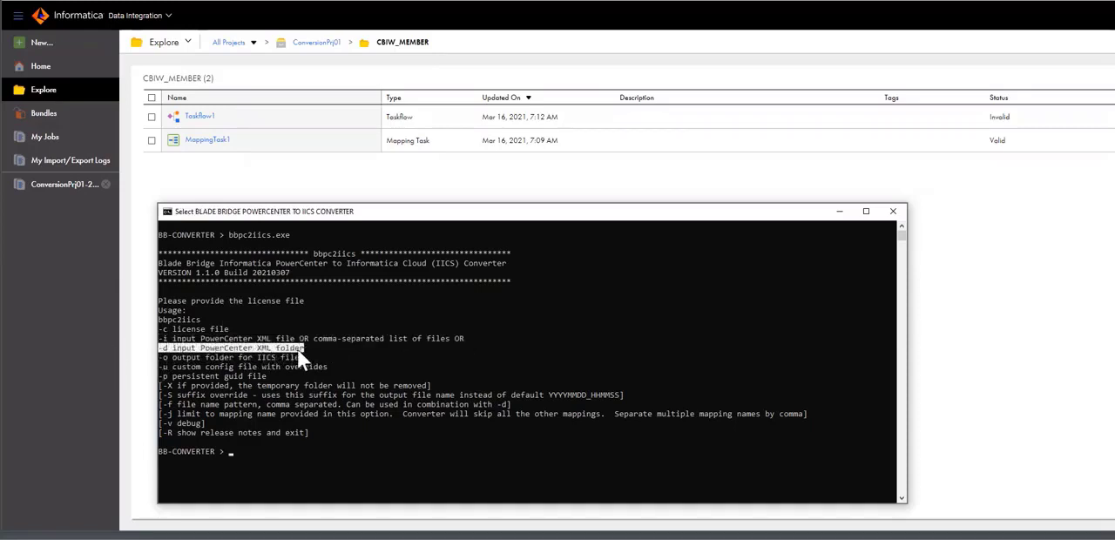
{"action": "mouse_move", "coordinate": [167, 369]}
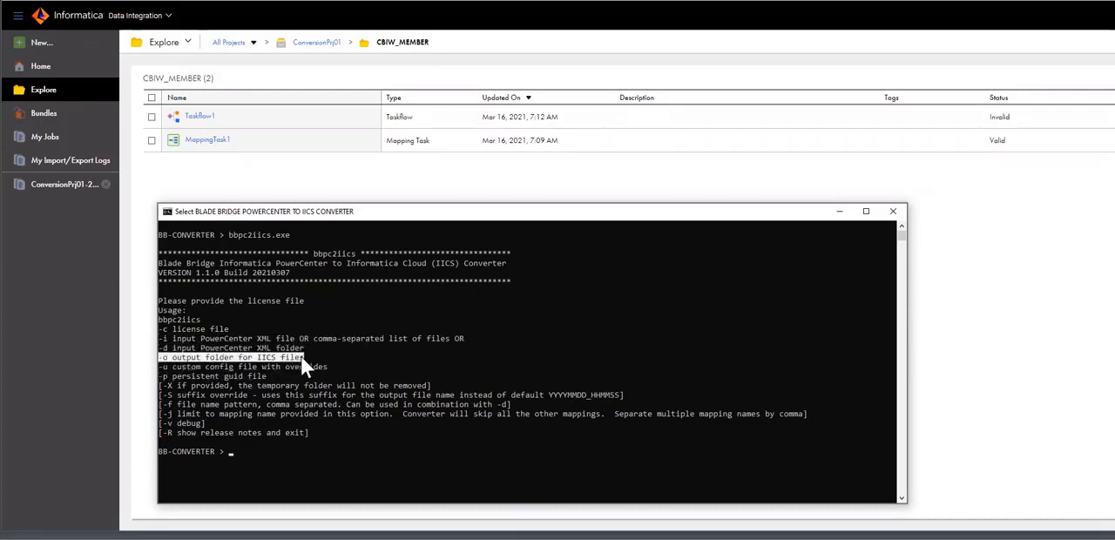
{"action": "mouse_move", "coordinate": [257, 394]}
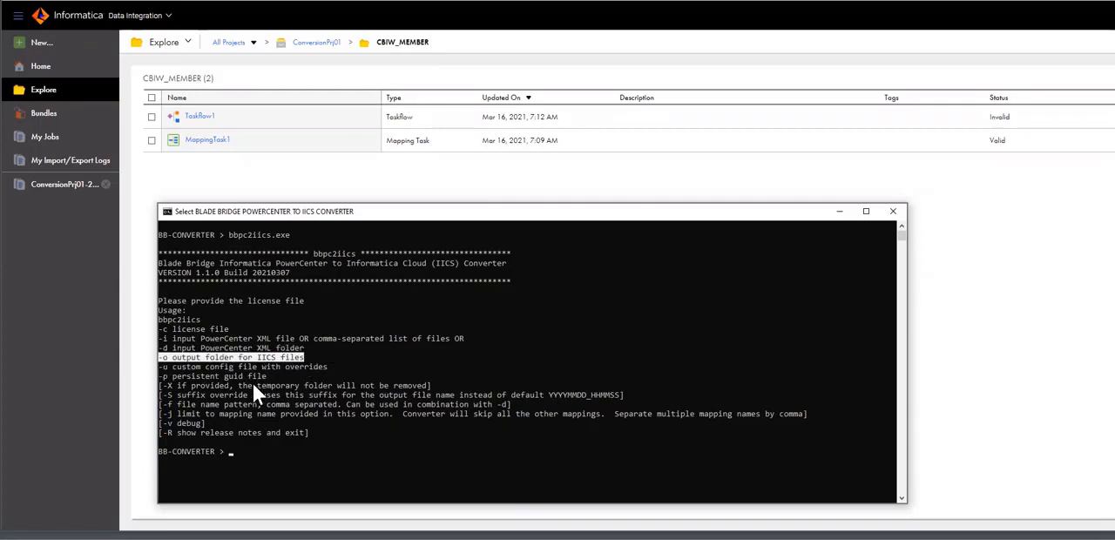
{"action": "mouse_move", "coordinate": [165, 380]}
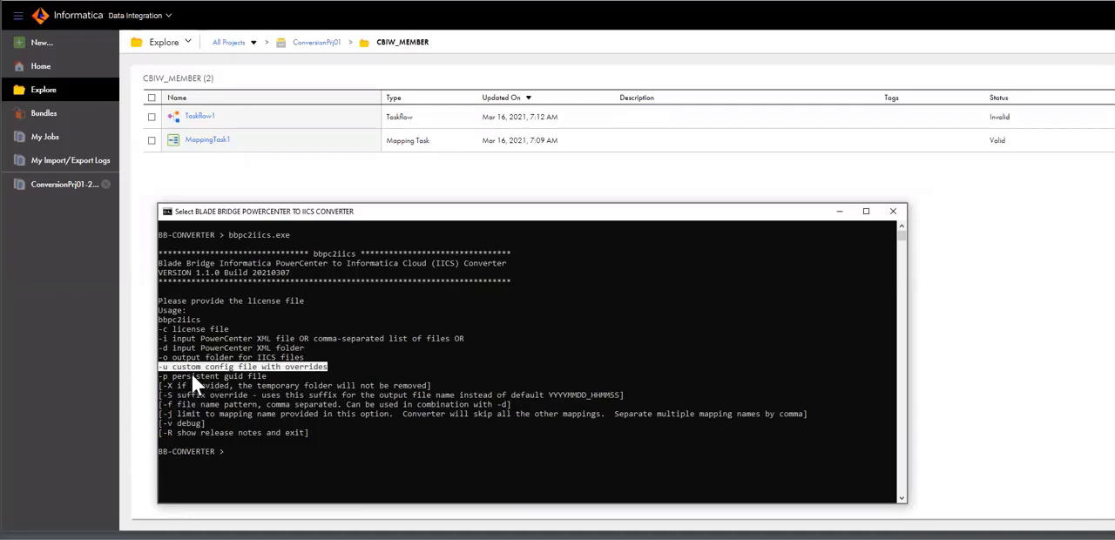
{"action": "mouse_move", "coordinate": [165, 386]}
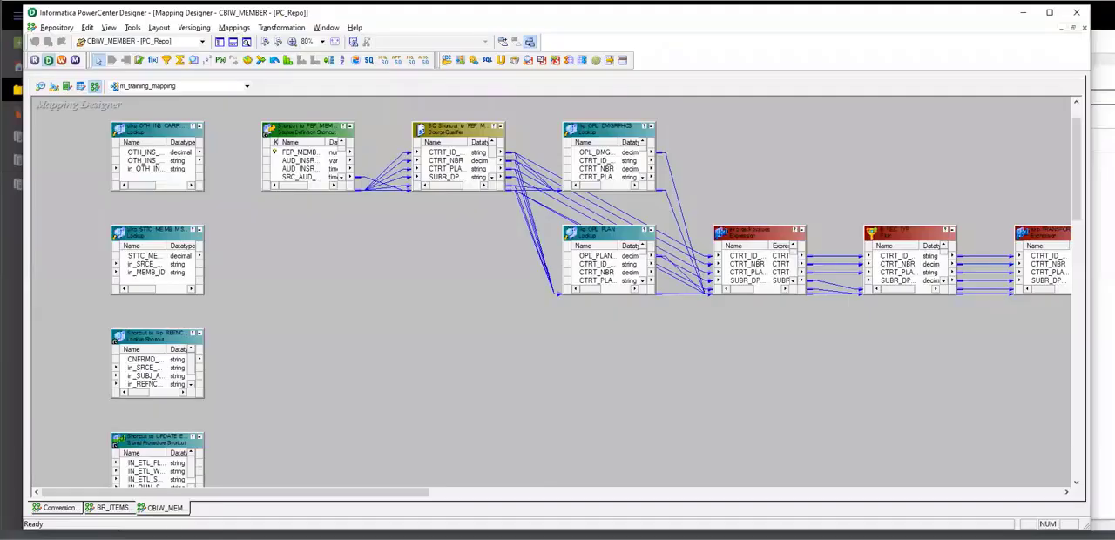
{"action": "mouse_move", "coordinate": [322, 299]}
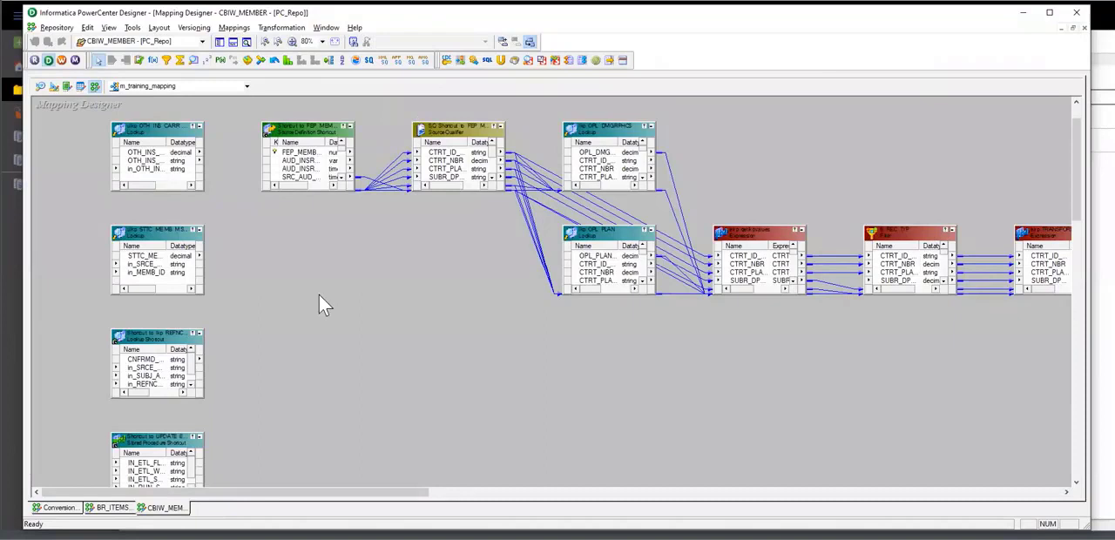
{"action": "mouse_move", "coordinate": [271, 247]}
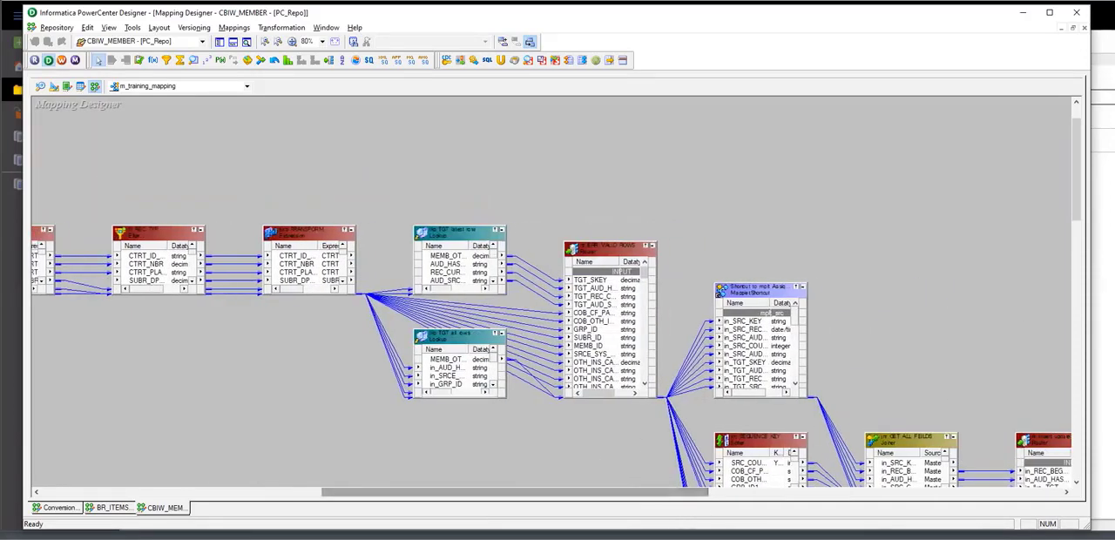
Scroll through m_training_mapping in the Mapping Designer to review its transformation chain.
{"action": "scroll", "scroll_direction": "down", "scroll_amount": 3}
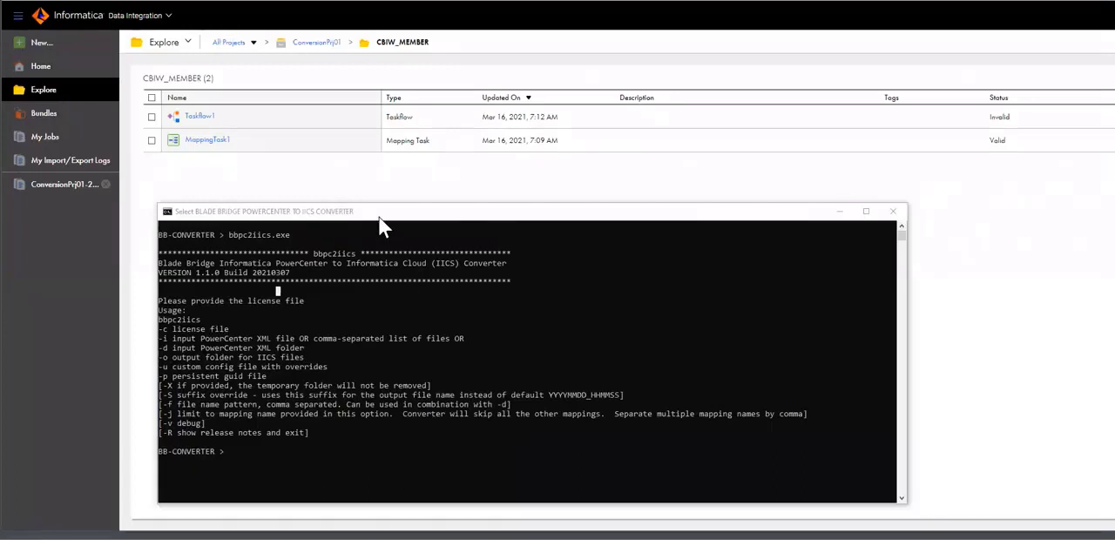
{"action": "mouse_move", "coordinate": [386, 277]}
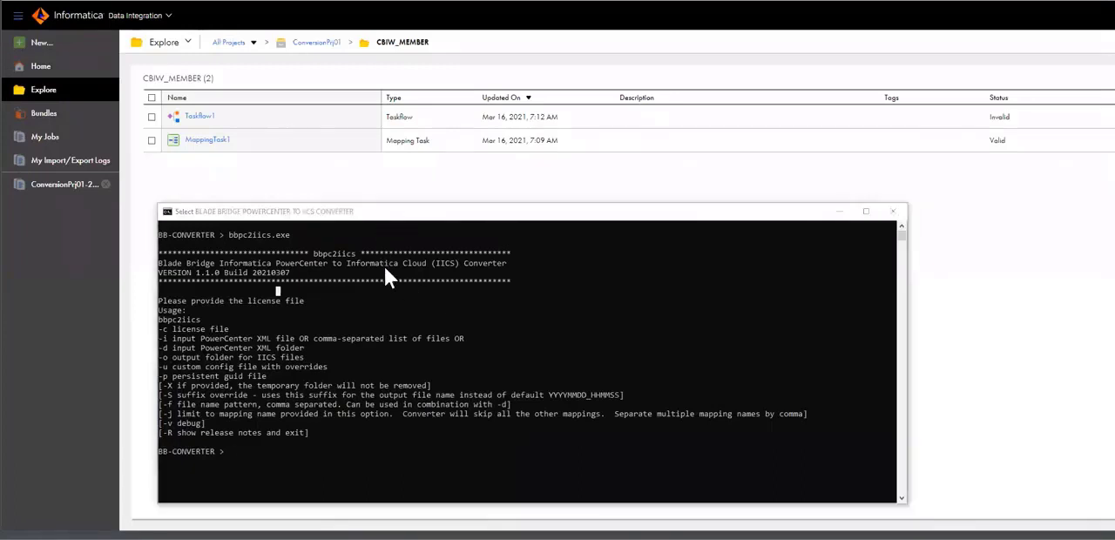
{"action": "mouse_move", "coordinate": [1045, 342]}
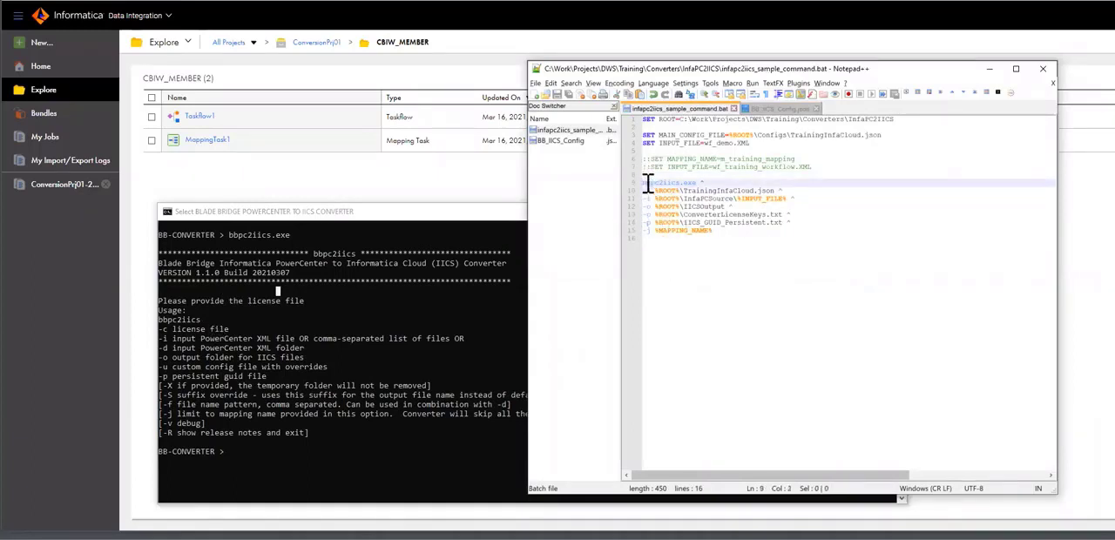
{"action": "left_click", "coordinate": [711, 192]}
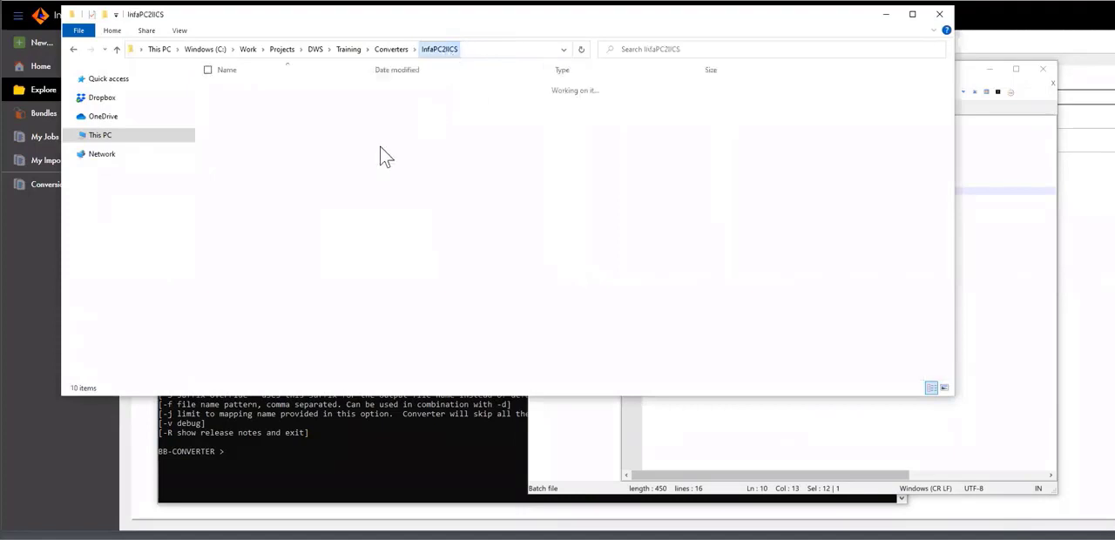
Enter the IICSOutput folder inside the InfaPC2ICS converter directory.
{"action": "left_click", "coordinate": [244, 97]}
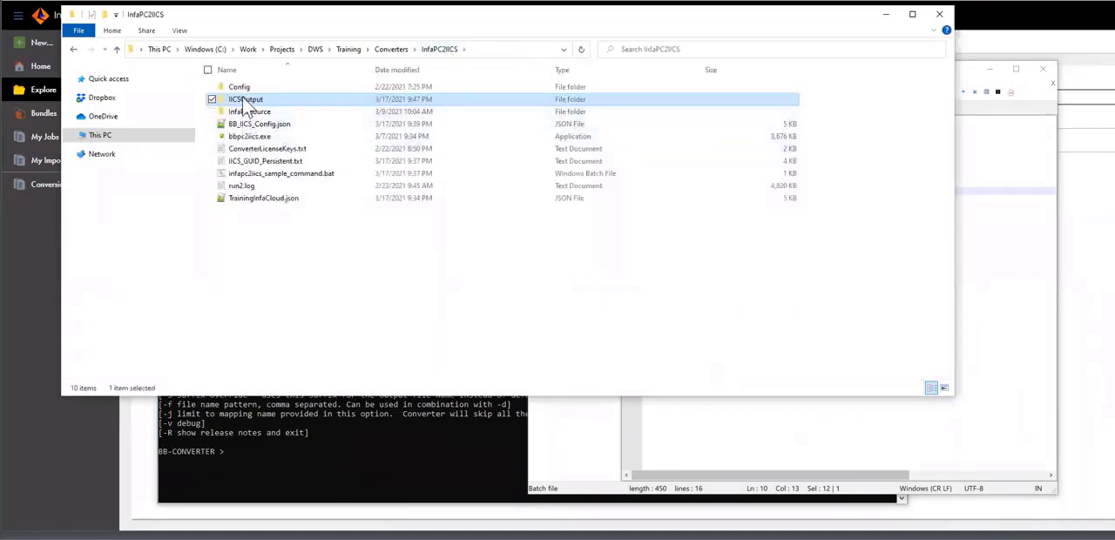
{"action": "double_click", "coordinate": [246, 98]}
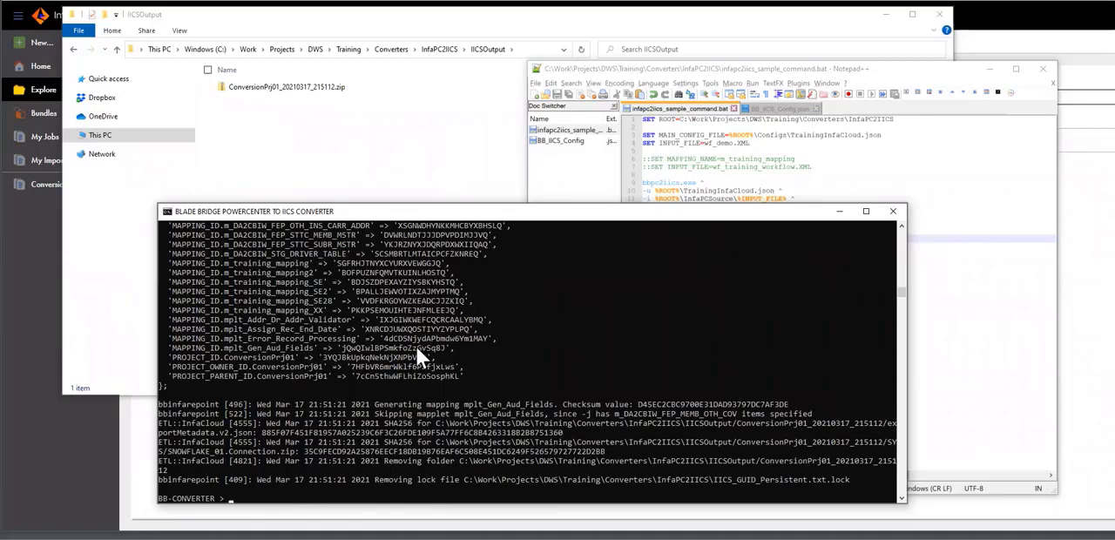
{"action": "mouse_move", "coordinate": [422, 293]}
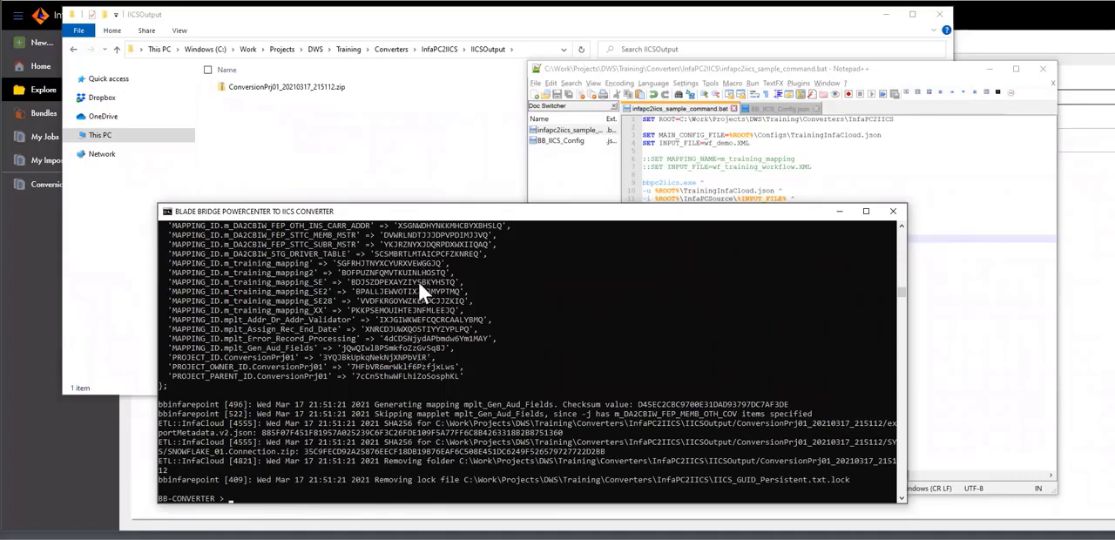
{"action": "mouse_move", "coordinate": [397, 362]}
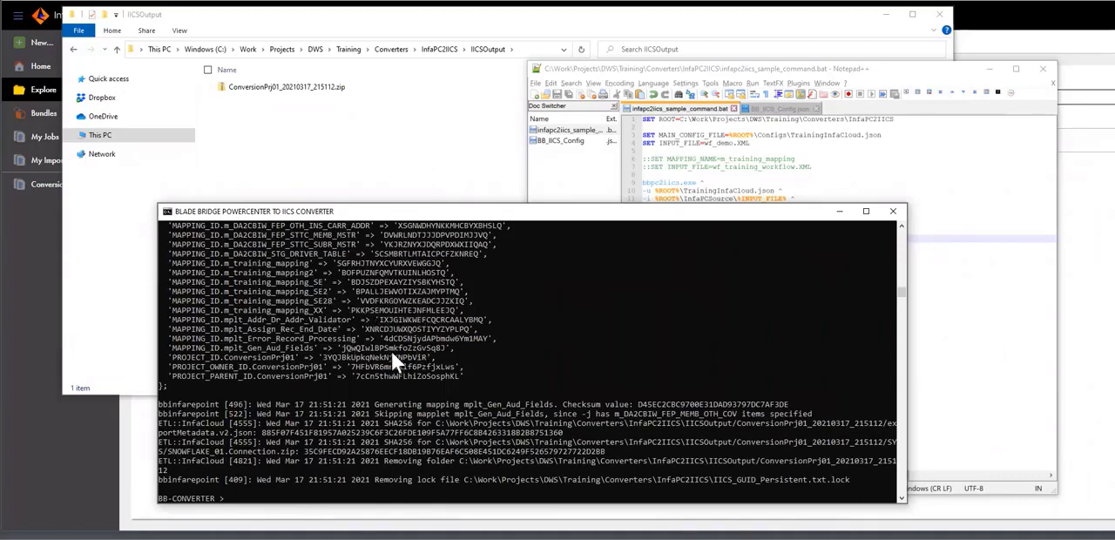
{"action": "mouse_move", "coordinate": [279, 331]}
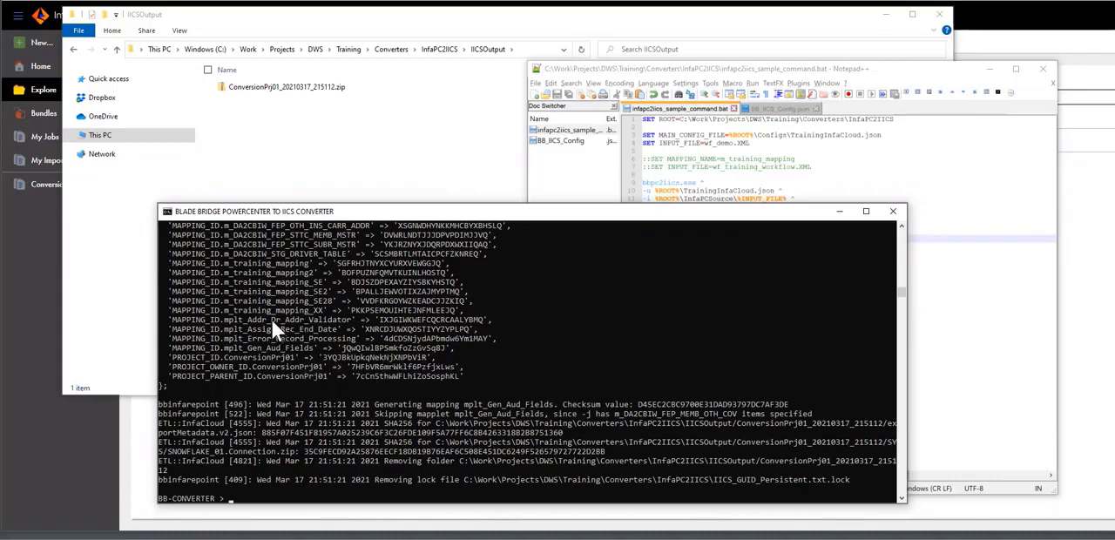
{"action": "mouse_move", "coordinate": [315, 328]}
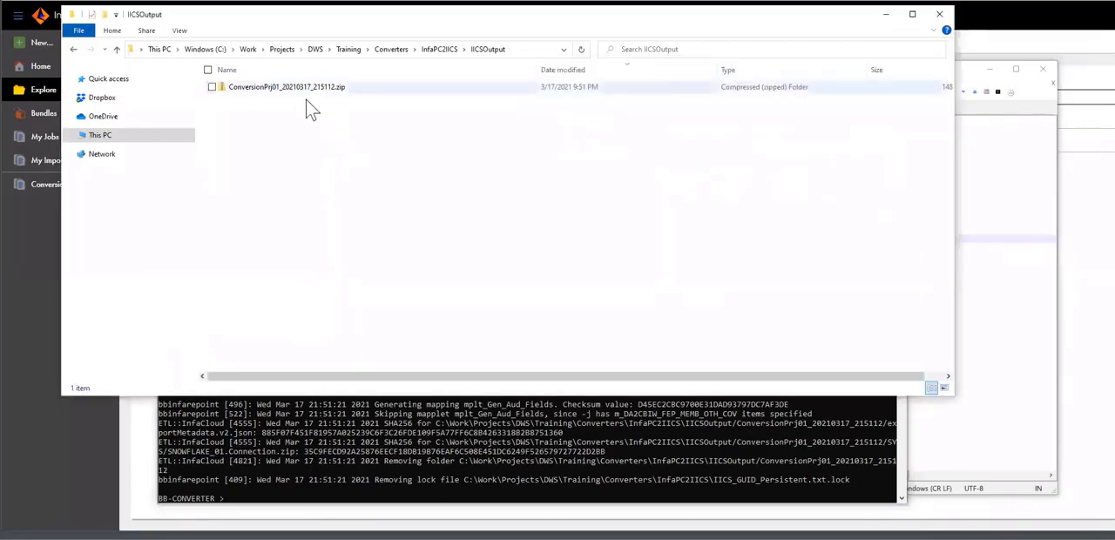
Select the ConversionPrj01_20210317_215112.zip package in the IICSOutput folder.
{"action": "left_click", "coordinate": [286, 87]}
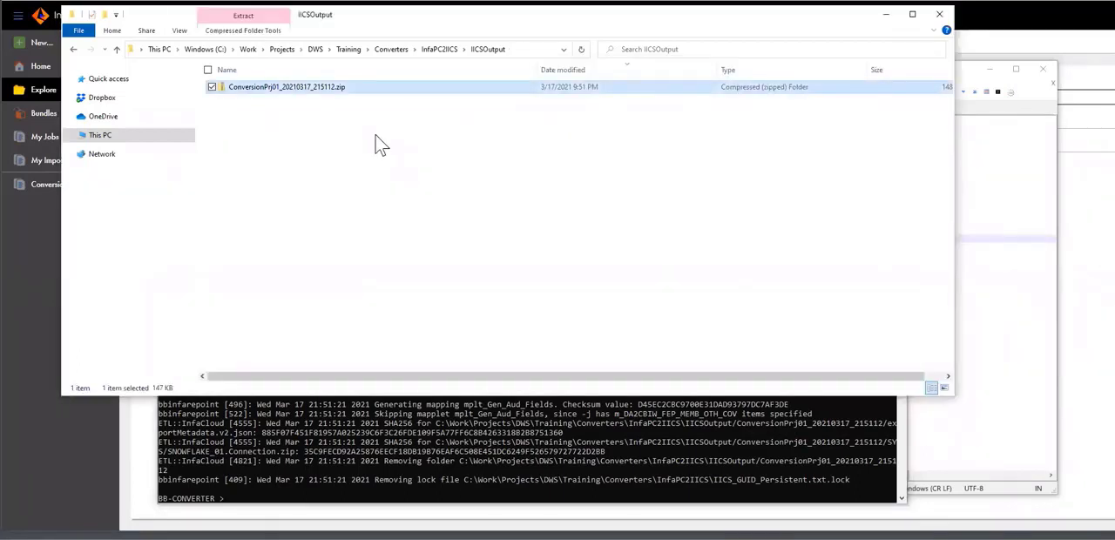
{"action": "mouse_move", "coordinate": [31, 288]}
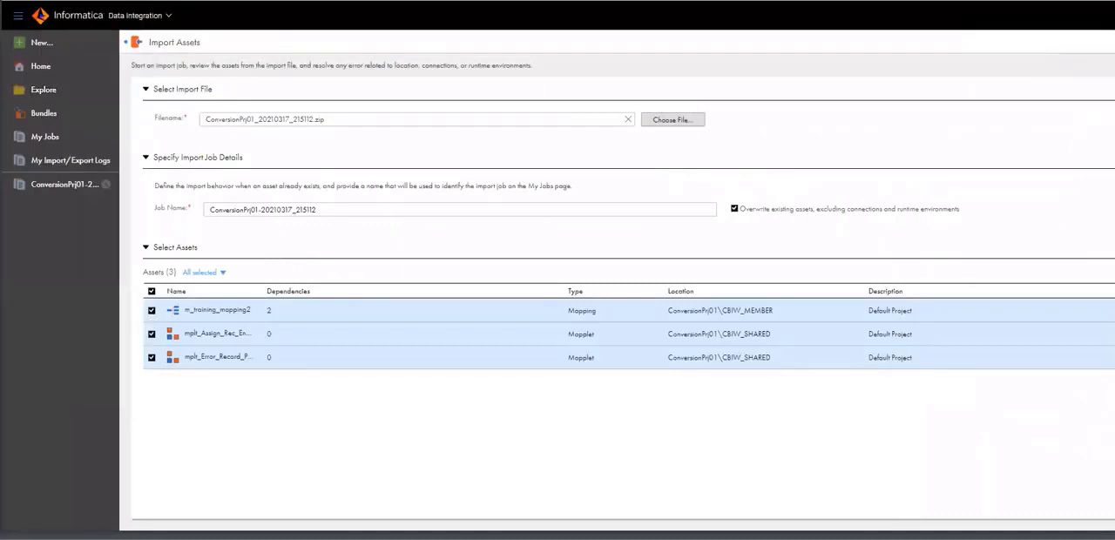
{"action": "mouse_move", "coordinate": [205, 324]}
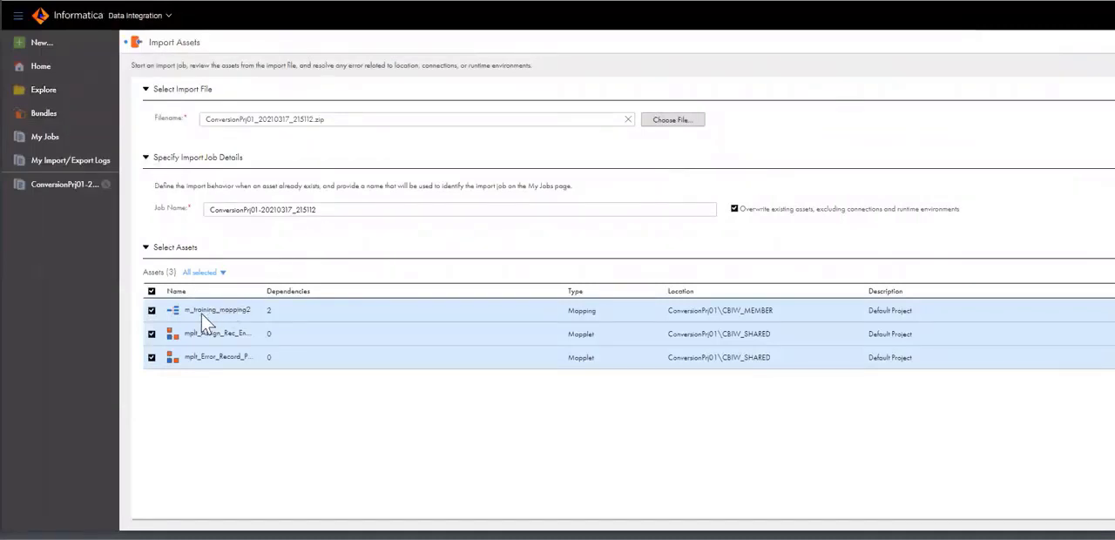
{"action": "mouse_move", "coordinate": [271, 324]}
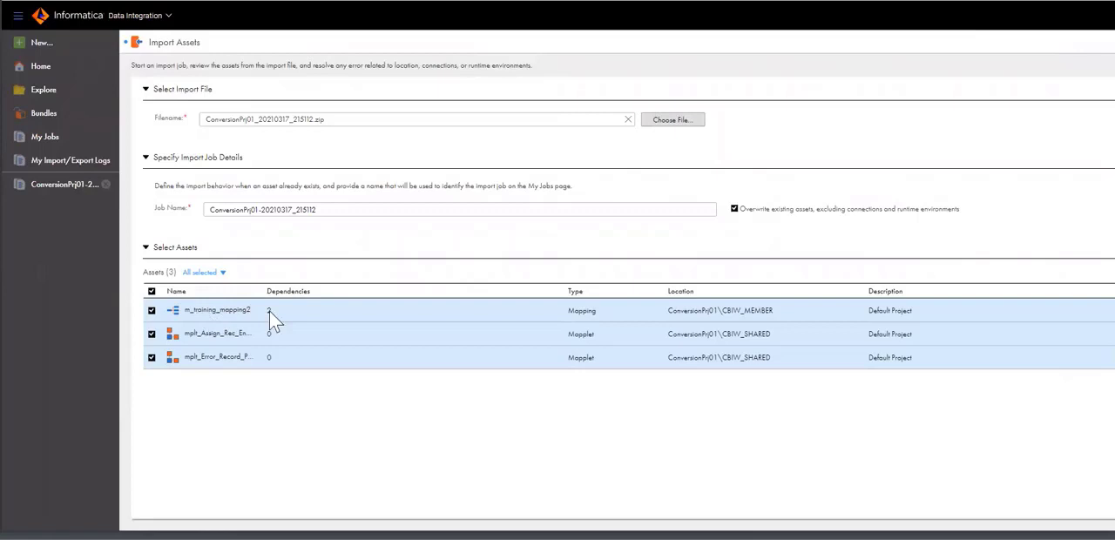
{"action": "mouse_move", "coordinate": [202, 314]}
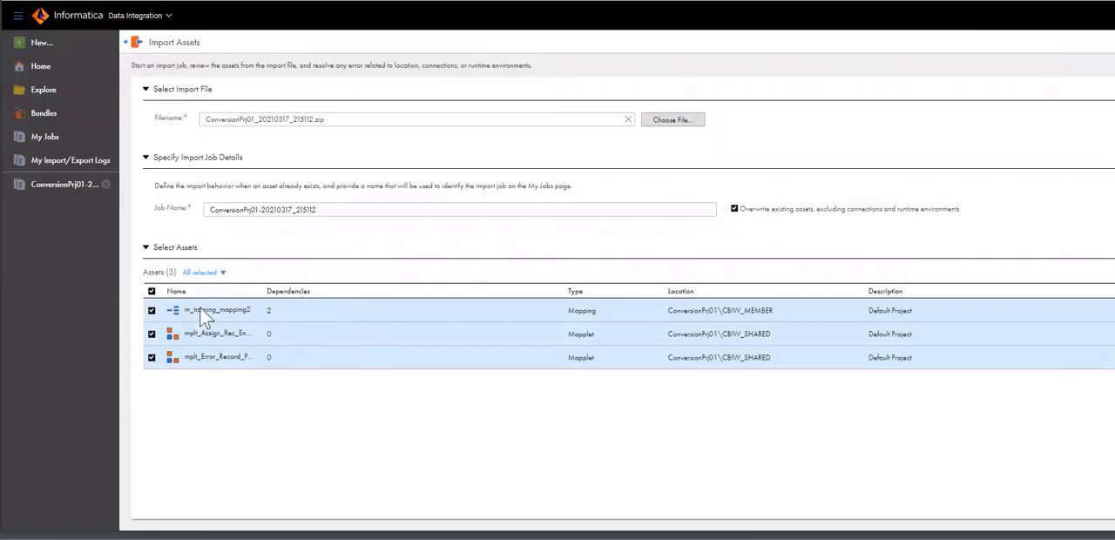
{"action": "mouse_move", "coordinate": [324, 336]}
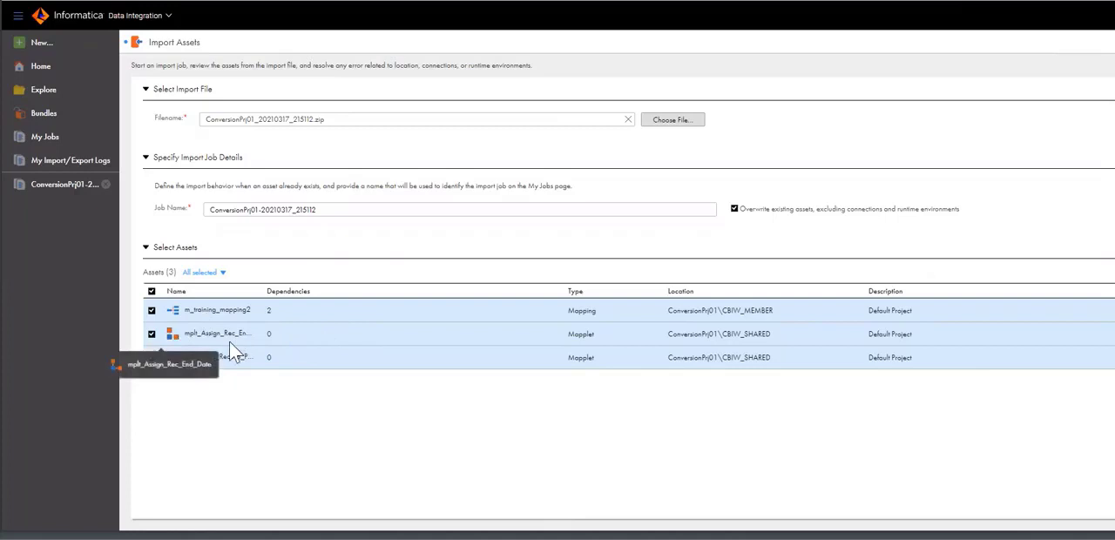
{"action": "mouse_move", "coordinate": [223, 340]}
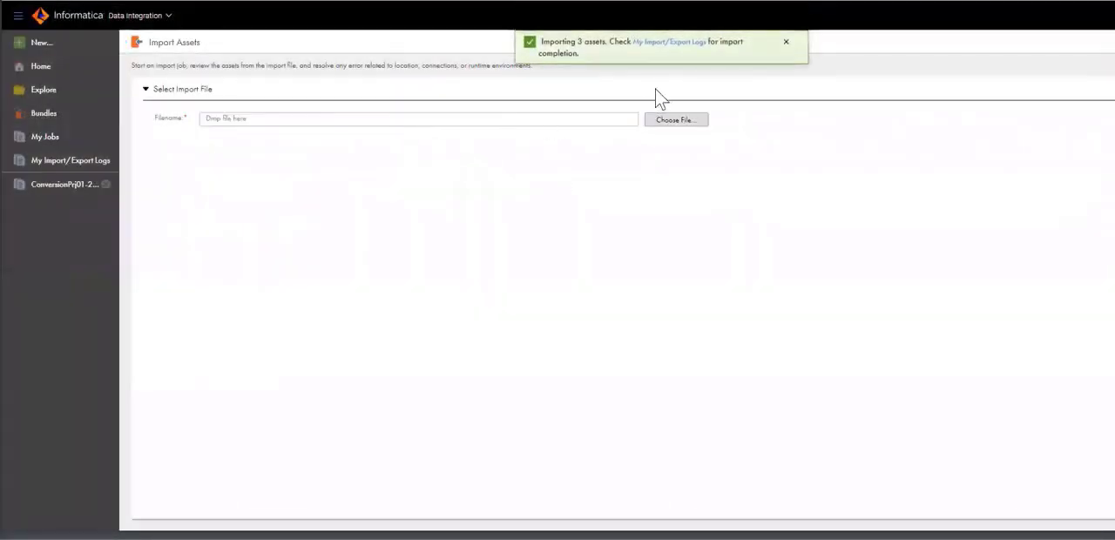
Show the import/export logs listing the ConversionPrj01 import job status.
{"action": "left_click", "coordinate": [70, 160]}
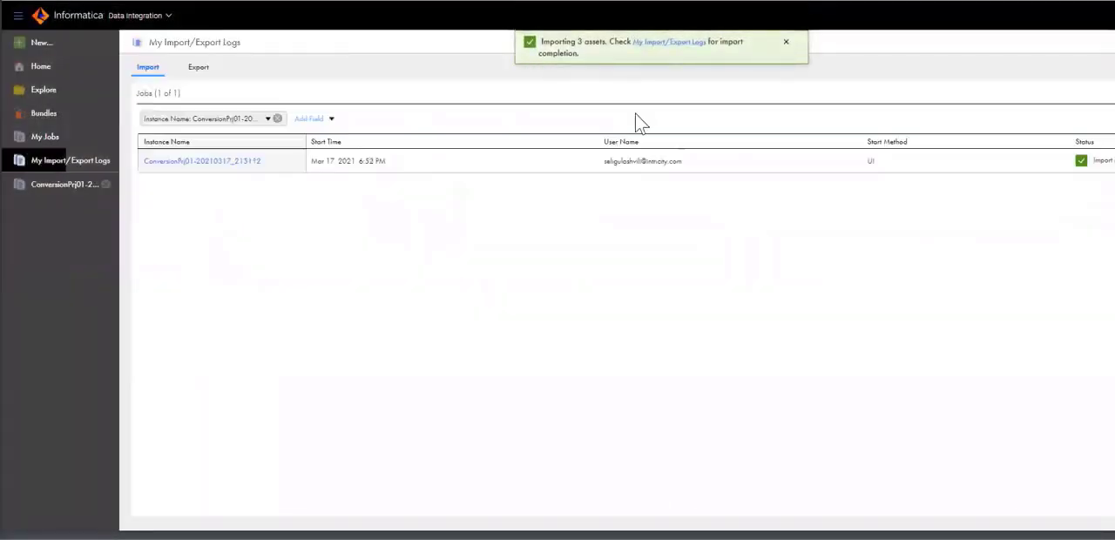
{"action": "mouse_move", "coordinate": [251, 188]}
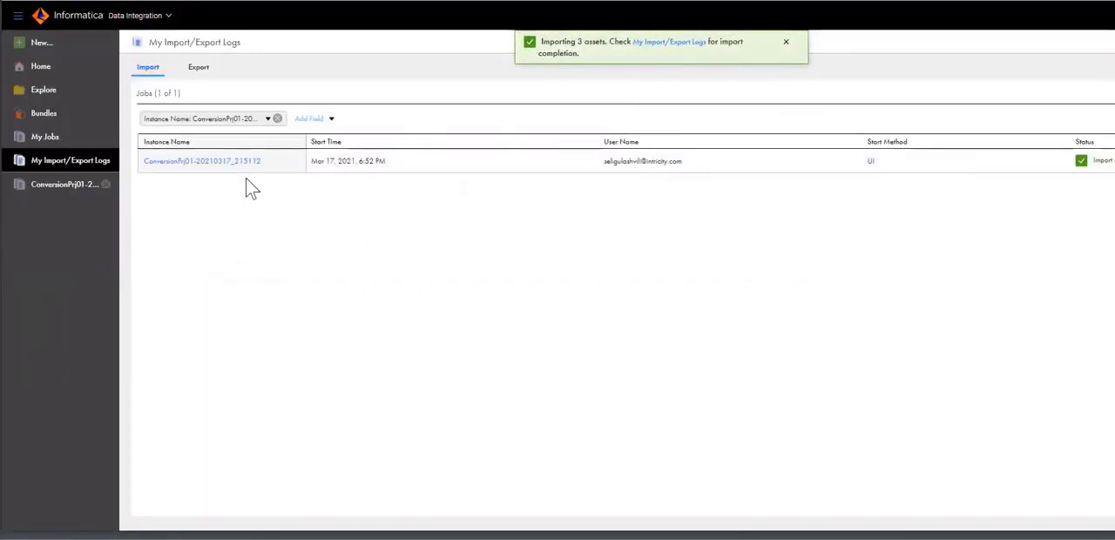
{"action": "mouse_move", "coordinate": [648, 73]}
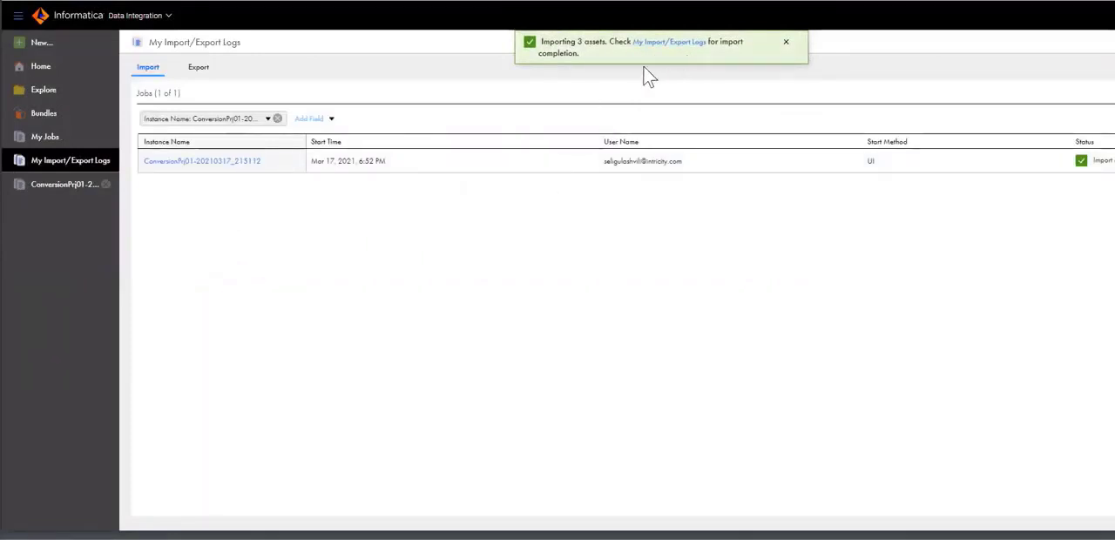
{"action": "mouse_move", "coordinate": [665, 48]}
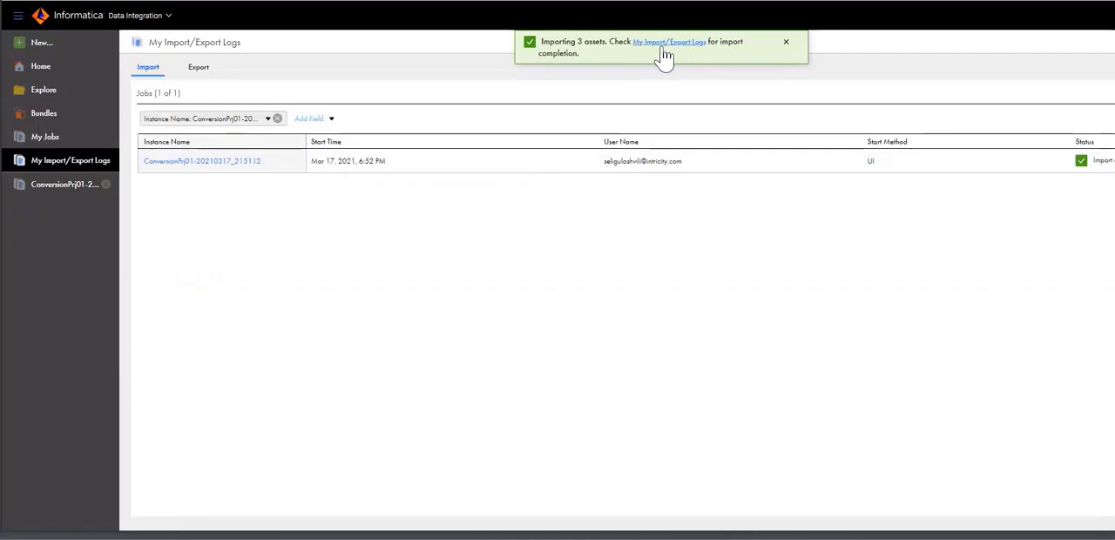
{"action": "mouse_move", "coordinate": [270, 188]}
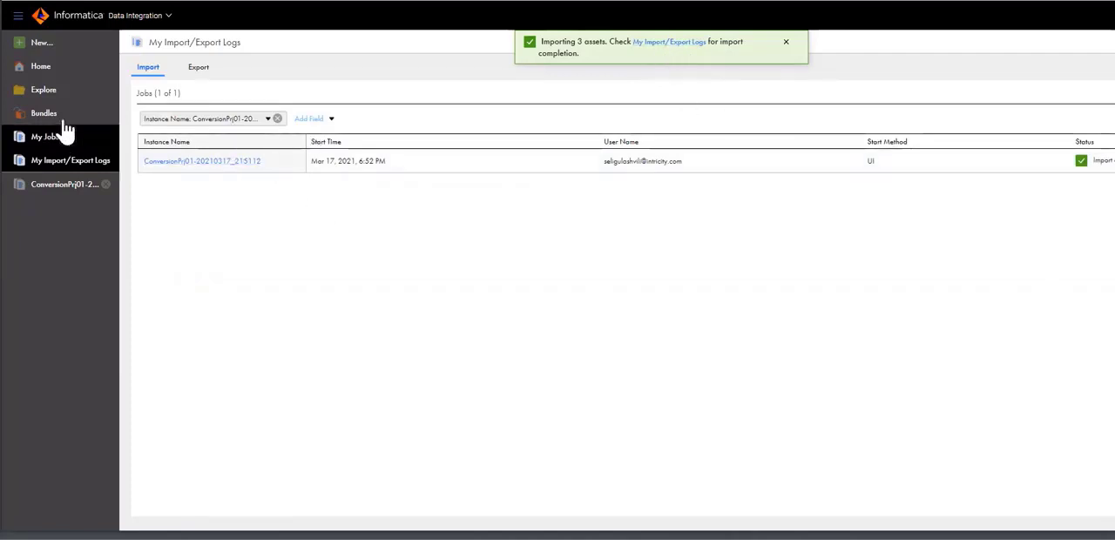
Browse Explore to the ConversionPrj01 > CBIW_MEMBER folder listing m_training_mapping2.
{"action": "left_click", "coordinate": [44, 89]}
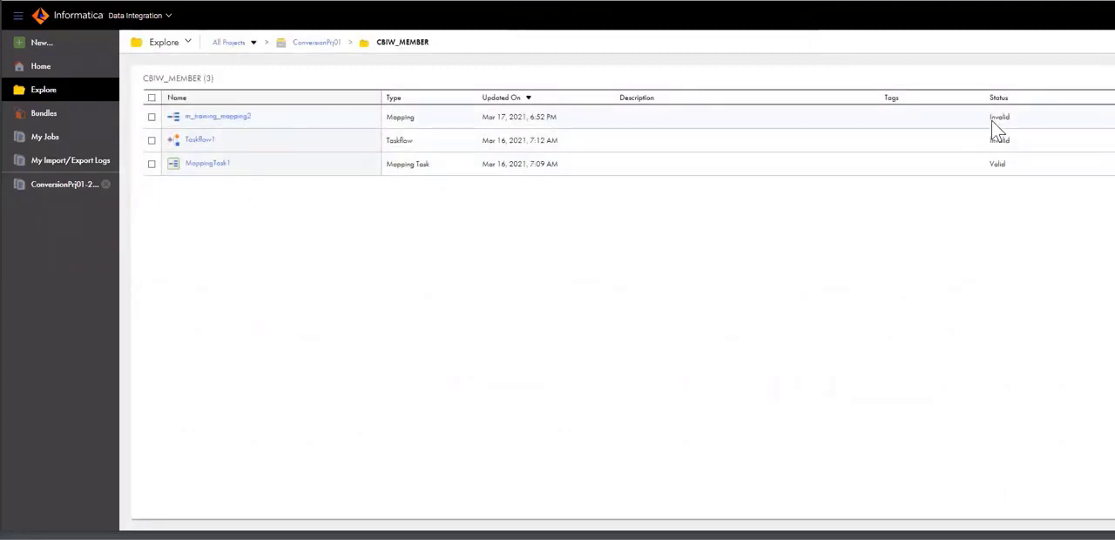
{"action": "mouse_move", "coordinate": [509, 166]}
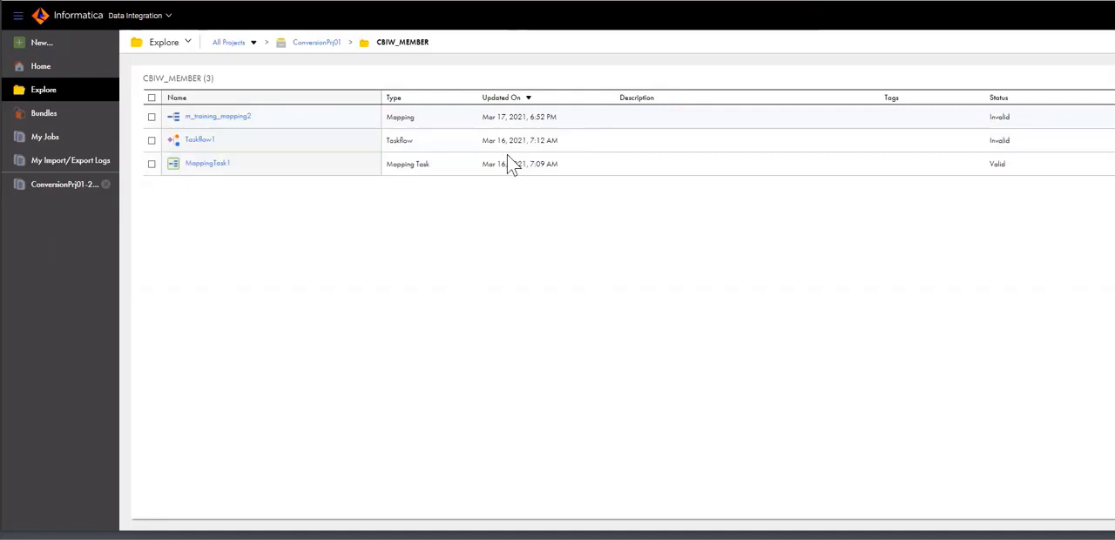
{"action": "mouse_move", "coordinate": [217, 115]}
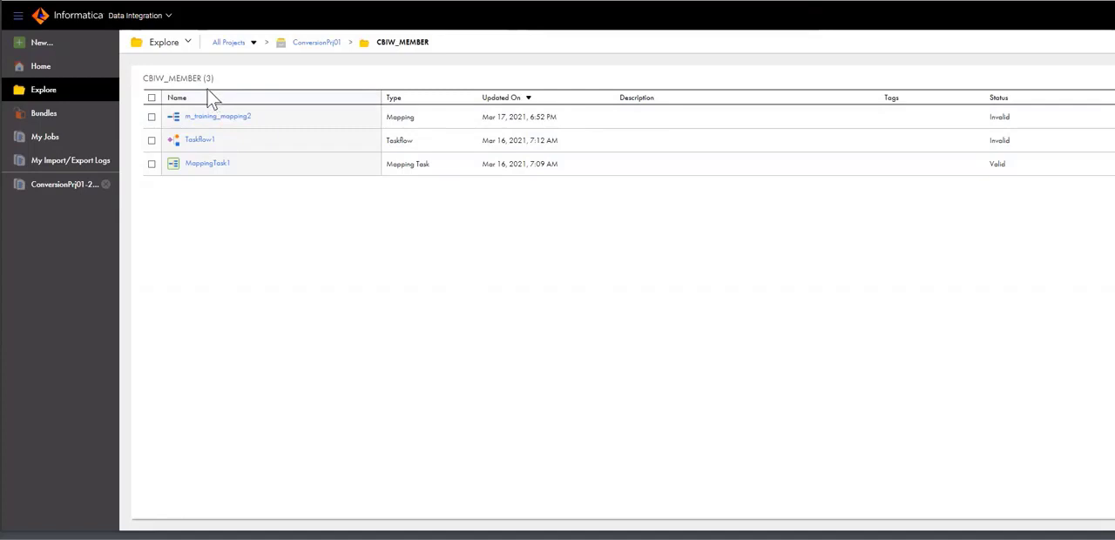
{"action": "mouse_move", "coordinate": [225, 98]}
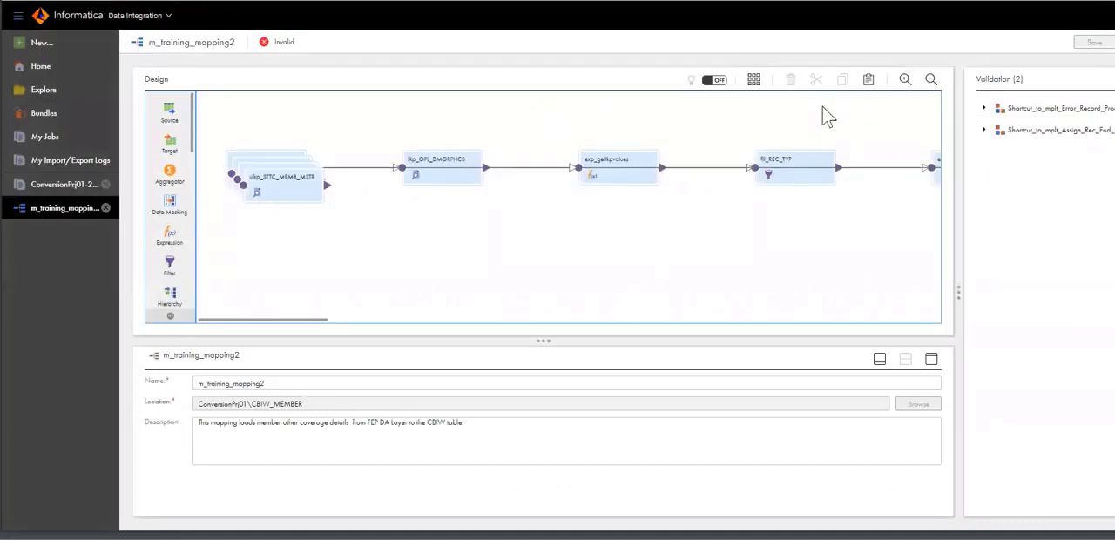
Arrange all transformations and show the rtr_ERR_VALID_ROWS router's group properties.
{"action": "left_click", "coordinate": [753, 79]}
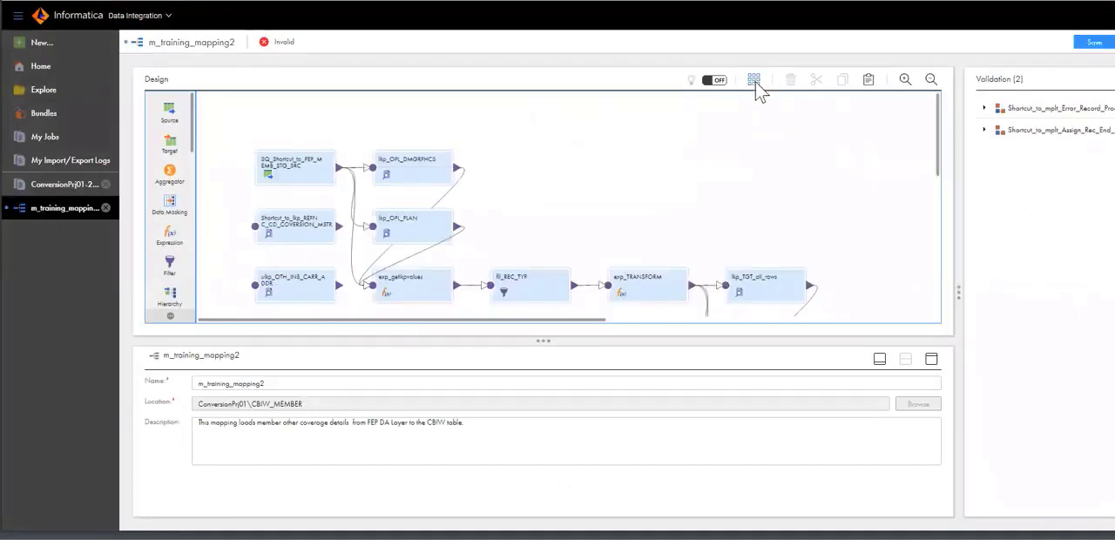
{"action": "mouse_move", "coordinate": [566, 155]}
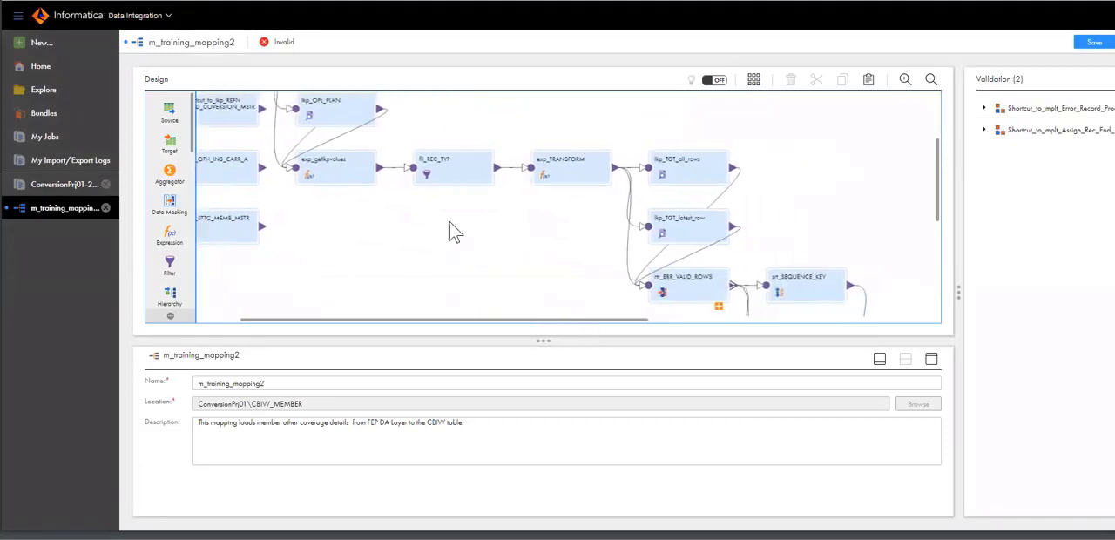
{"action": "mouse_move", "coordinate": [557, 199]}
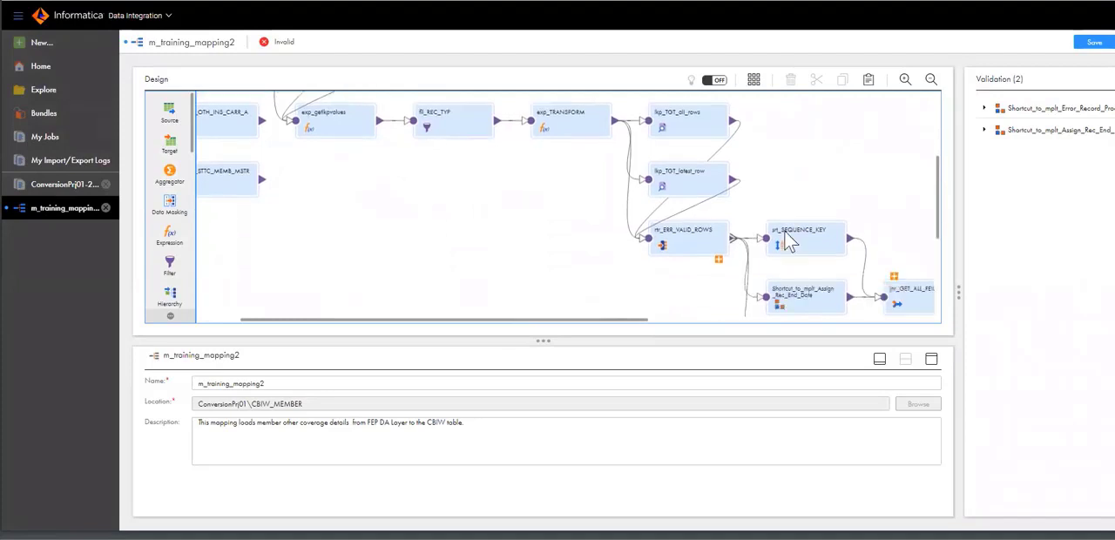
{"action": "left_click", "coordinate": [683, 228]}
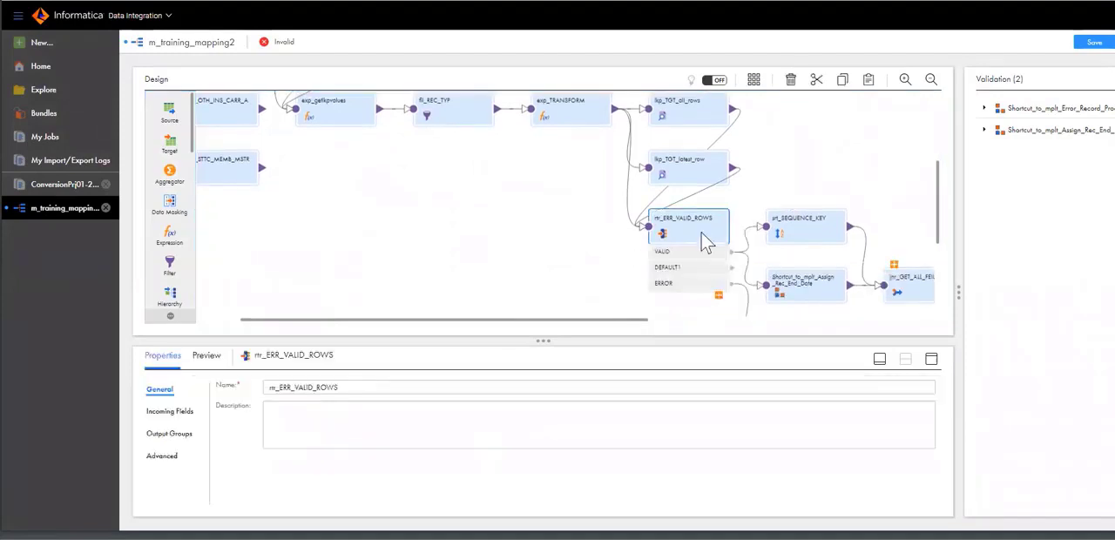
Move the rtr_ERR_VALID_ROWS router left to spread out its downstream links.
{"action": "left_click_drag", "start_coordinate": [682, 218], "coordinate": [601, 218]}
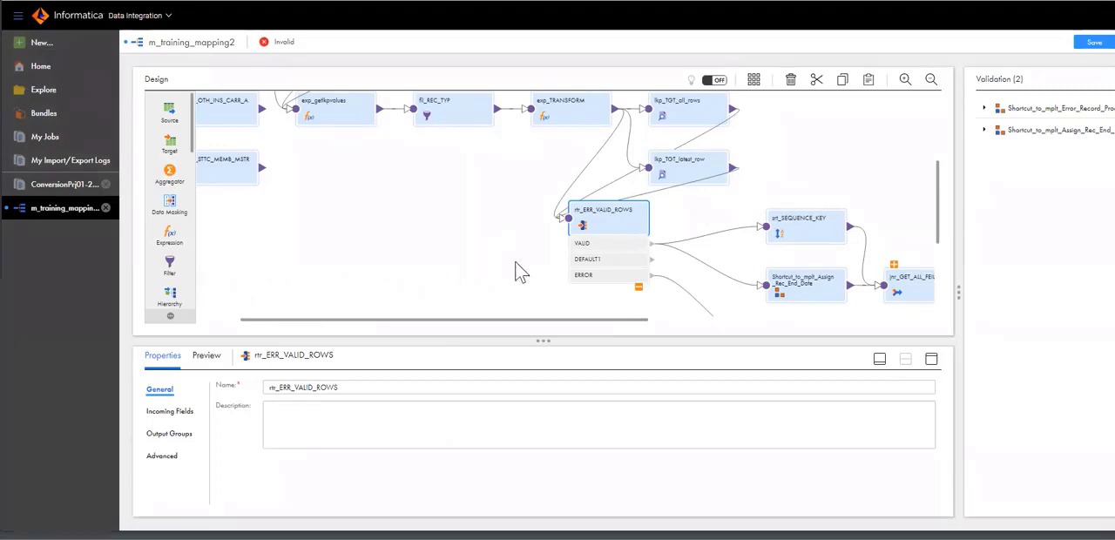
{"action": "mouse_move", "coordinate": [446, 247]}
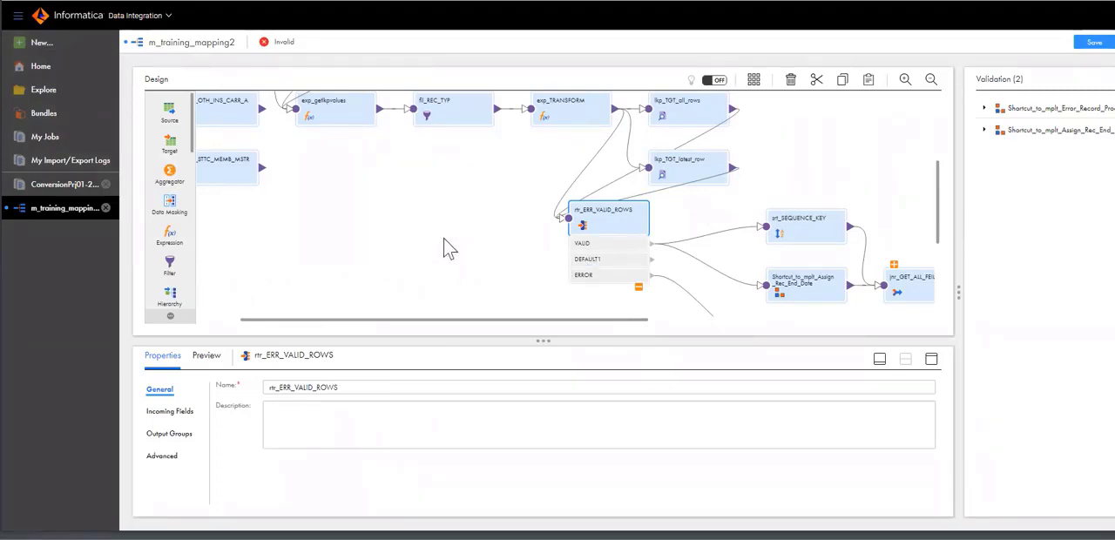
{"action": "mouse_move", "coordinate": [606, 237]}
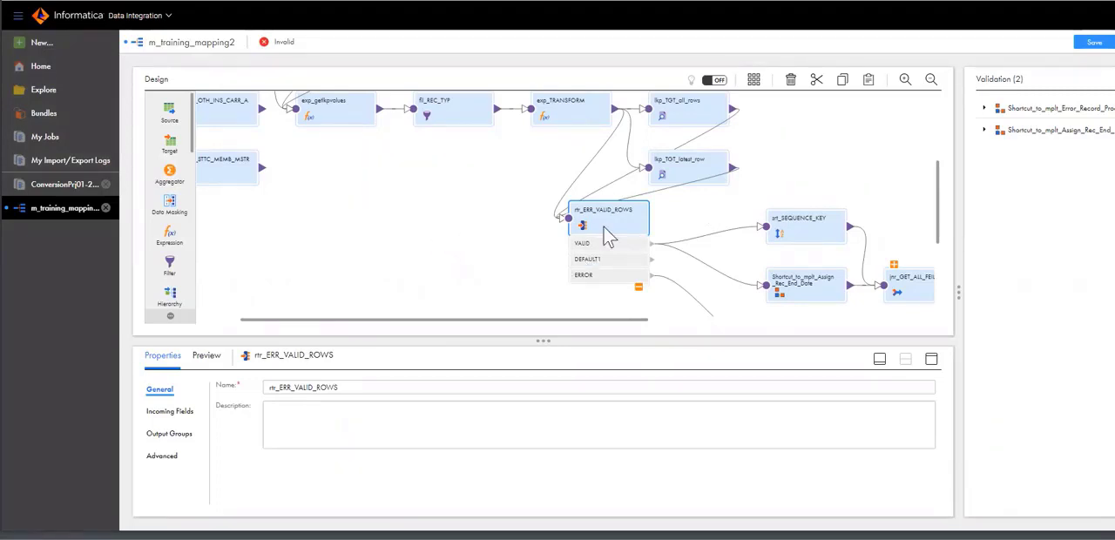
{"action": "mouse_move", "coordinate": [566, 303]}
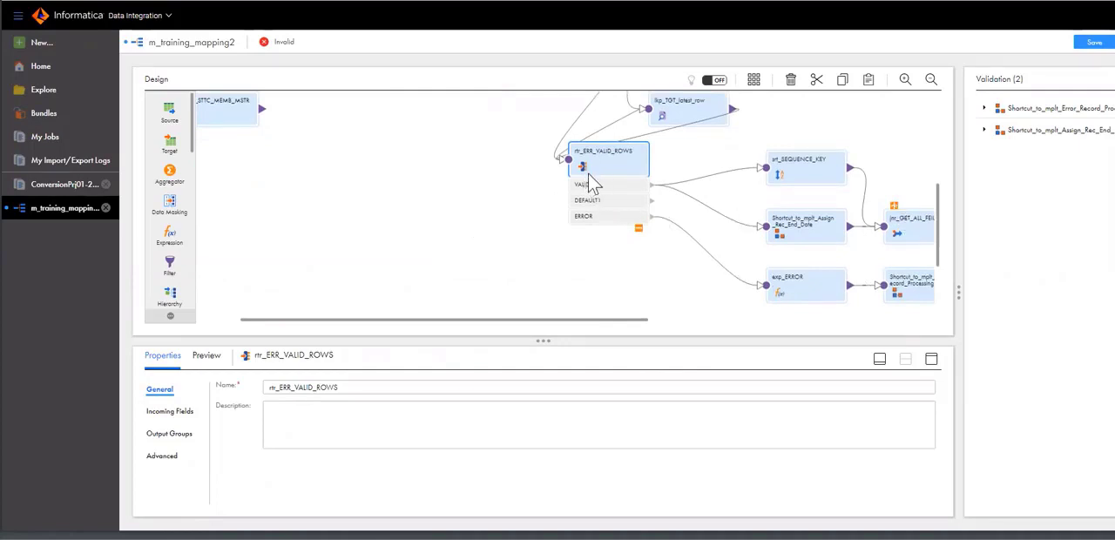
{"action": "mouse_move", "coordinate": [394, 237]}
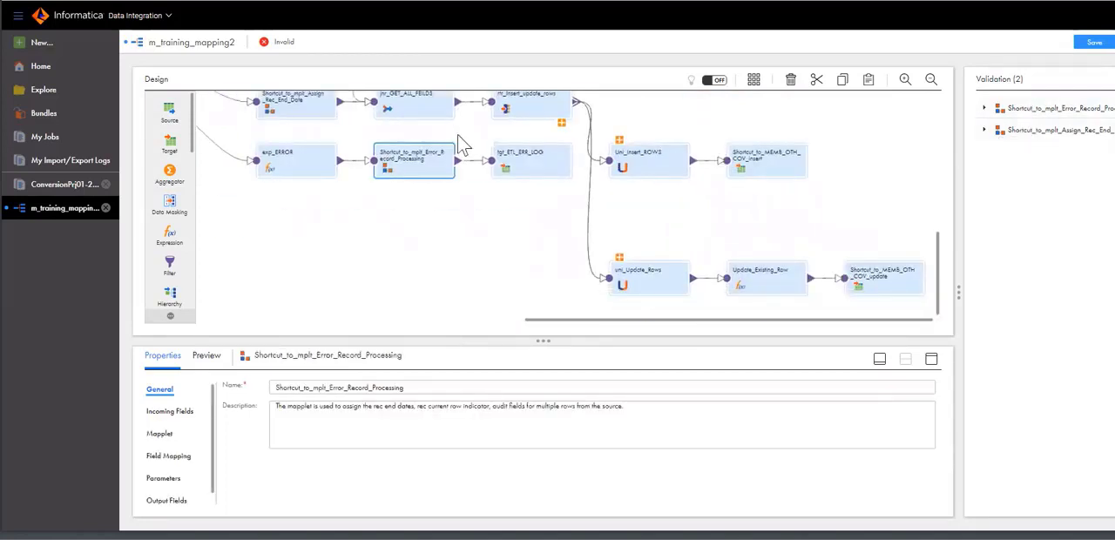
{"action": "mouse_move", "coordinate": [457, 172]}
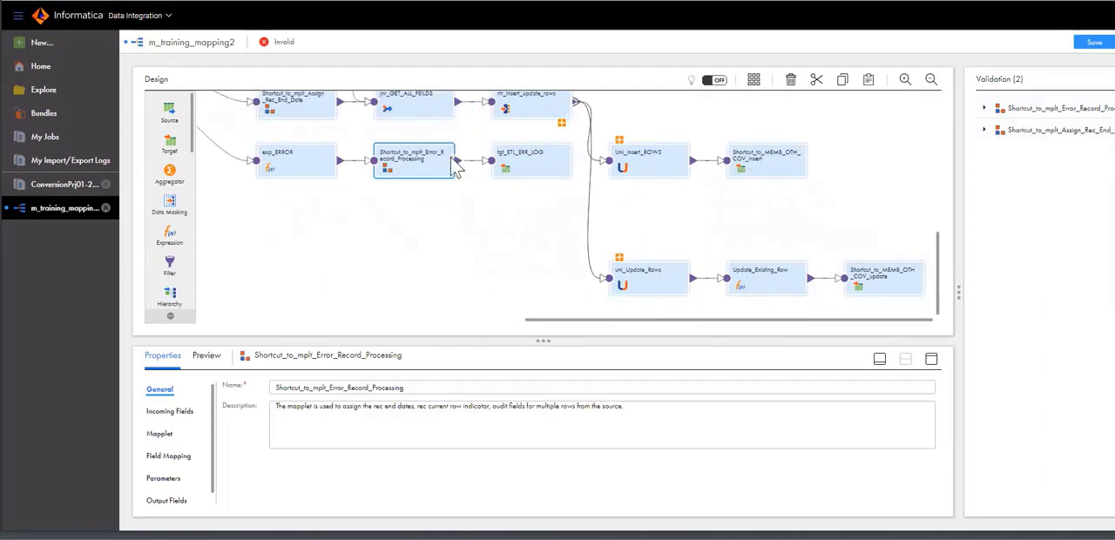
Synchronize the Error_Record_Processing mapplet shortcut from its Mapplet properties.
{"action": "left_click", "coordinate": [160, 432]}
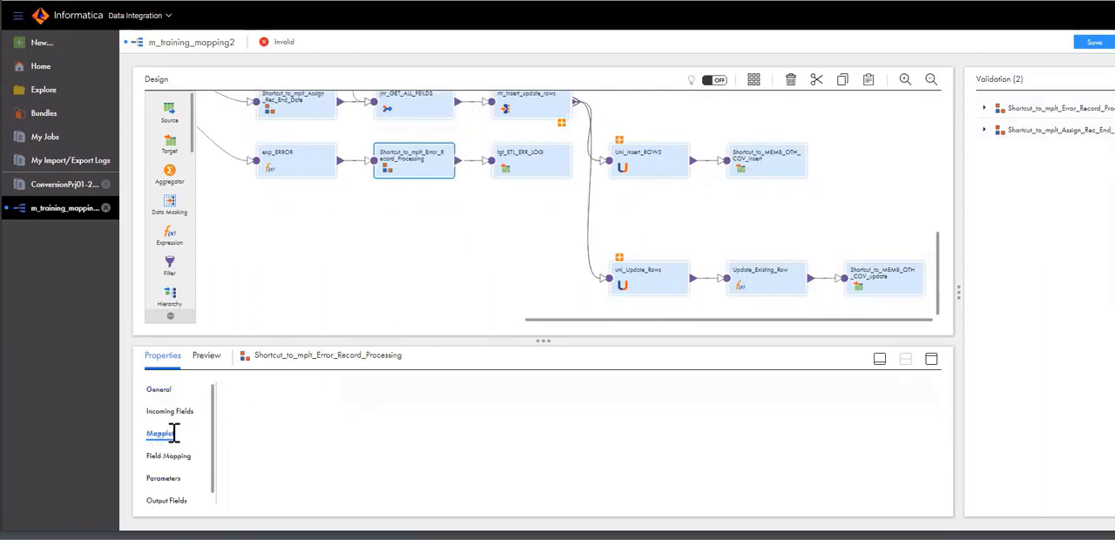
{"action": "left_click", "coordinate": [160, 432]}
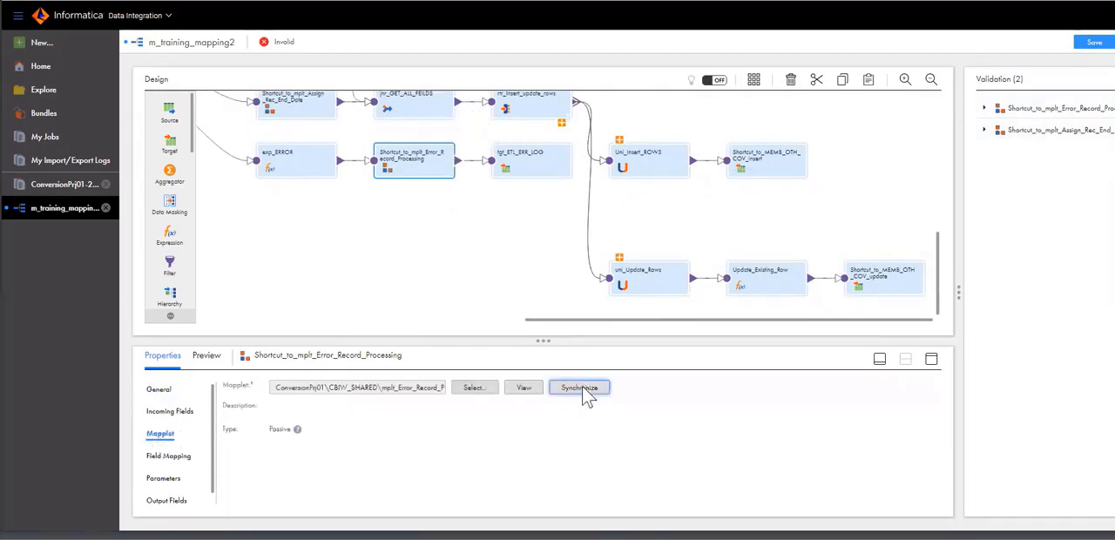
{"action": "left_click", "coordinate": [578, 386]}
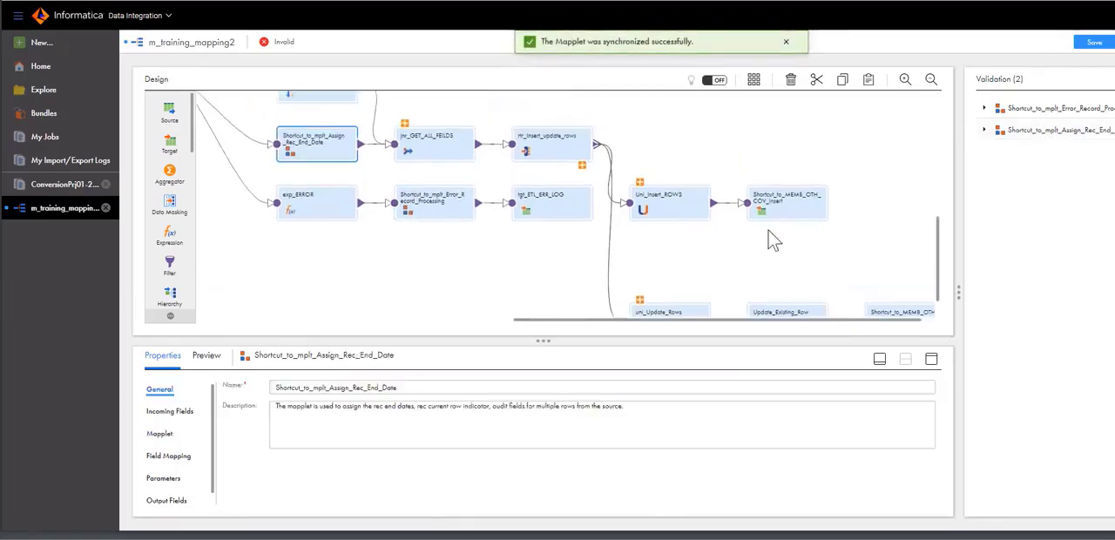
Synchronize the Assign_Rec_End_Date mapplet shortcut from its Mapplet properties.
{"action": "left_click", "coordinate": [160, 432]}
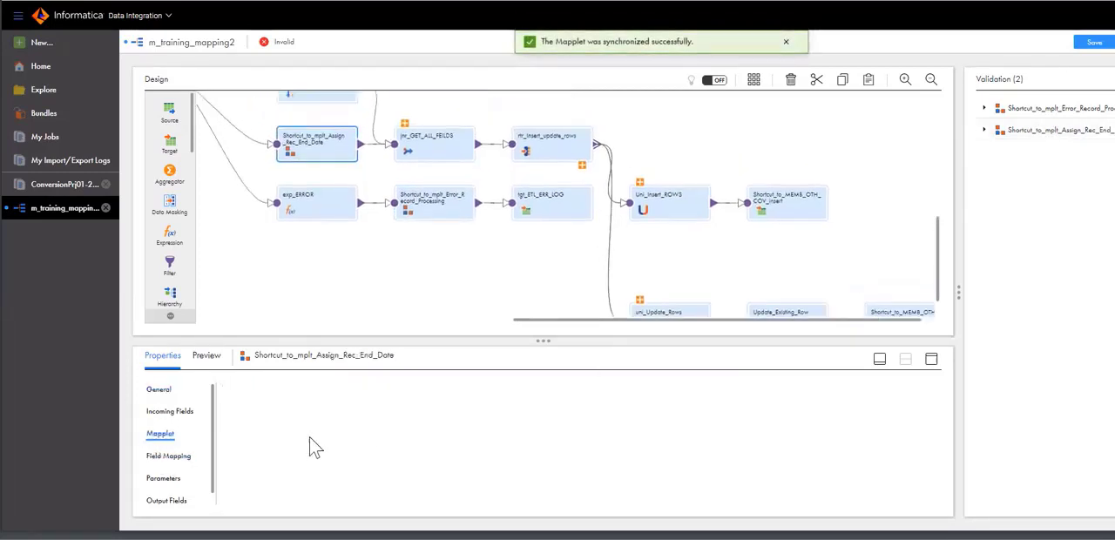
{"action": "left_click", "coordinate": [578, 387]}
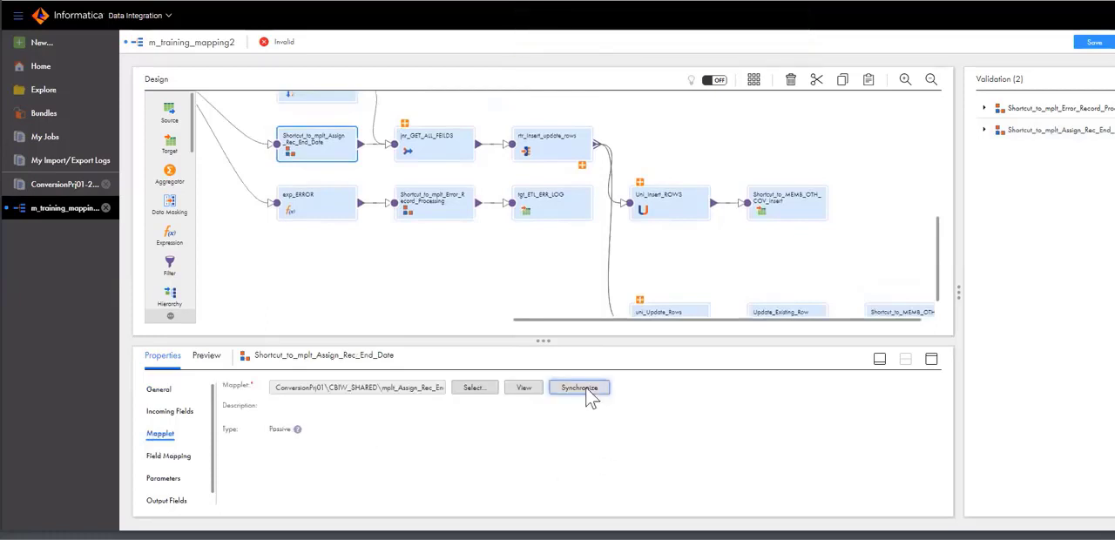
{"action": "left_click", "coordinate": [578, 387]}
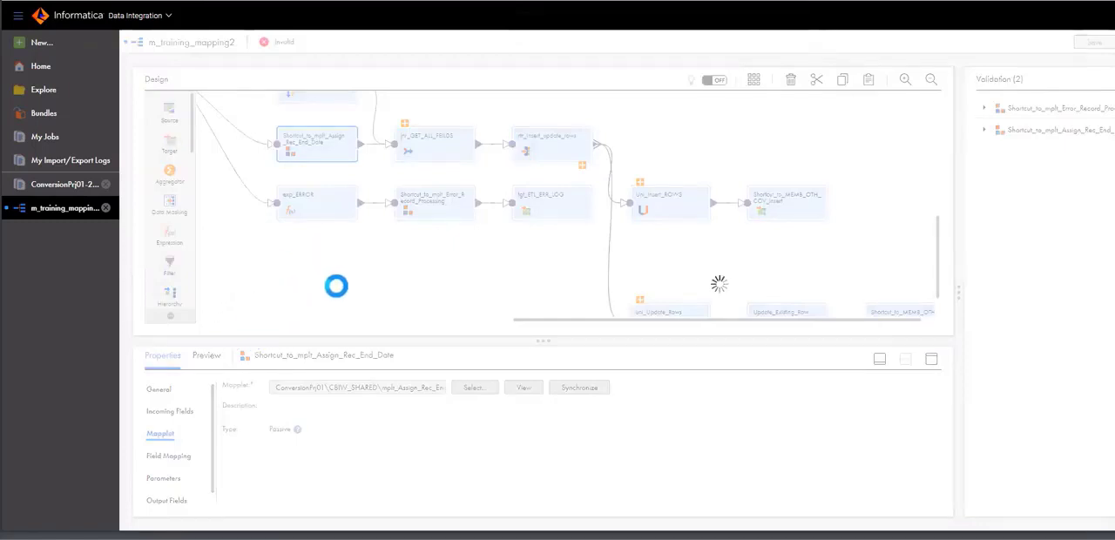
Save m_training_mapping2 so it revalidates as Valid with no errors.
{"action": "left_click", "coordinate": [1092, 42]}
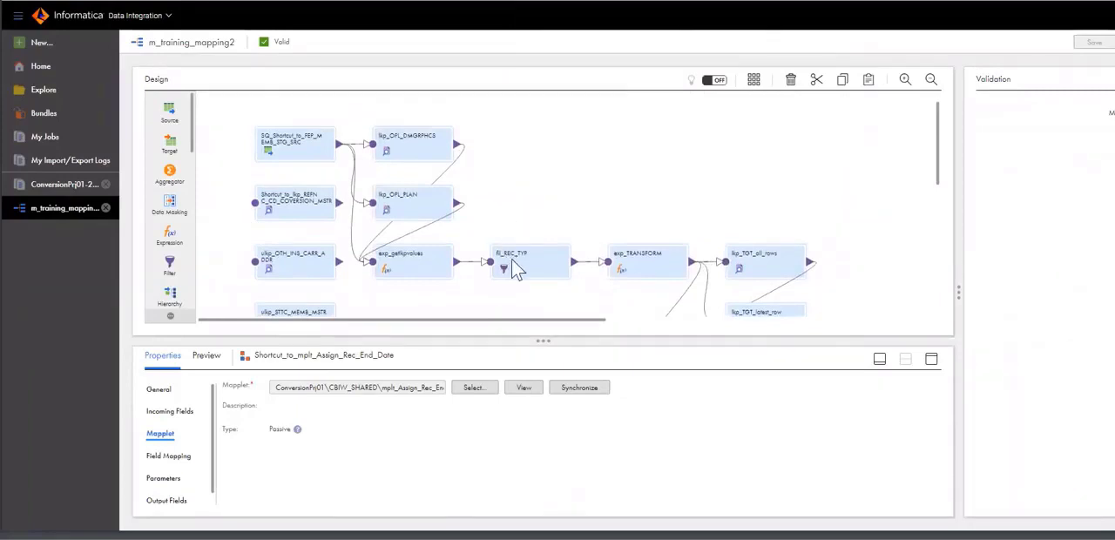
Review exp_TRANSFORM's expression list, including V_AUD_HASH_CD, V_ERROR_FLAG and record-date fields.
{"action": "left_click", "coordinate": [648, 262]}
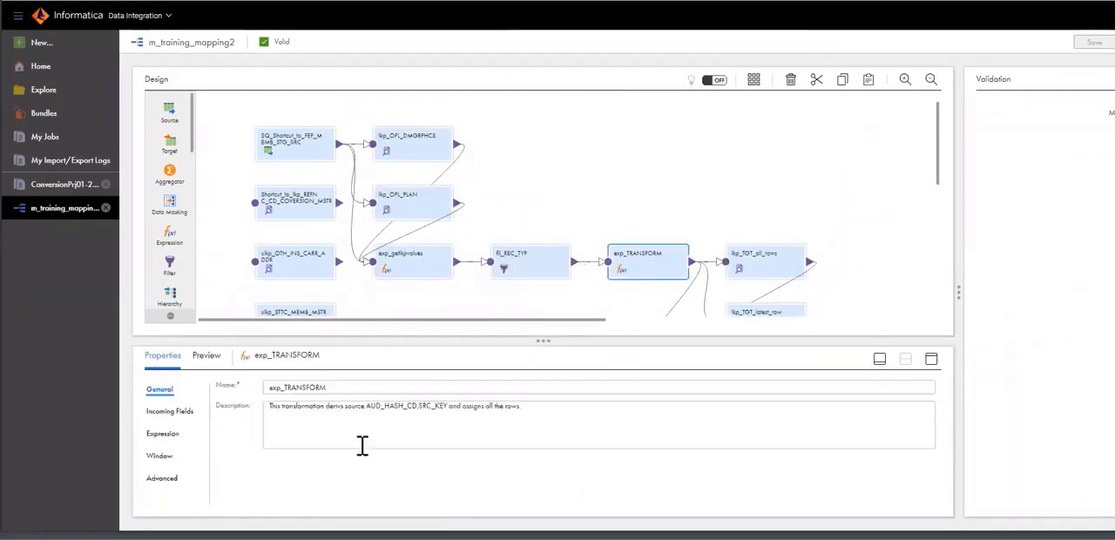
{"action": "left_click", "coordinate": [162, 432]}
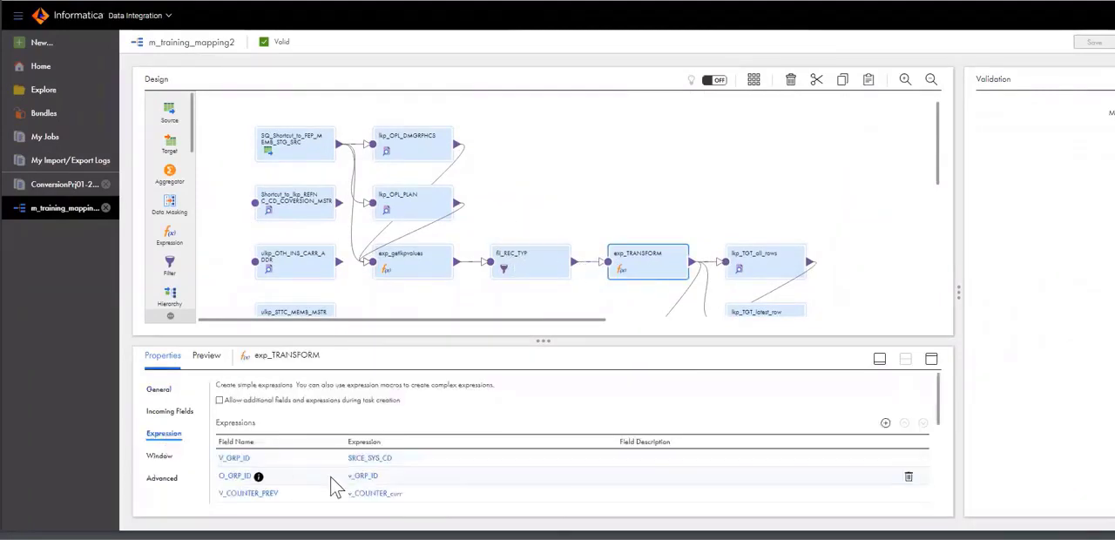
{"action": "scroll", "scroll_direction": "down", "scroll_amount": 3}
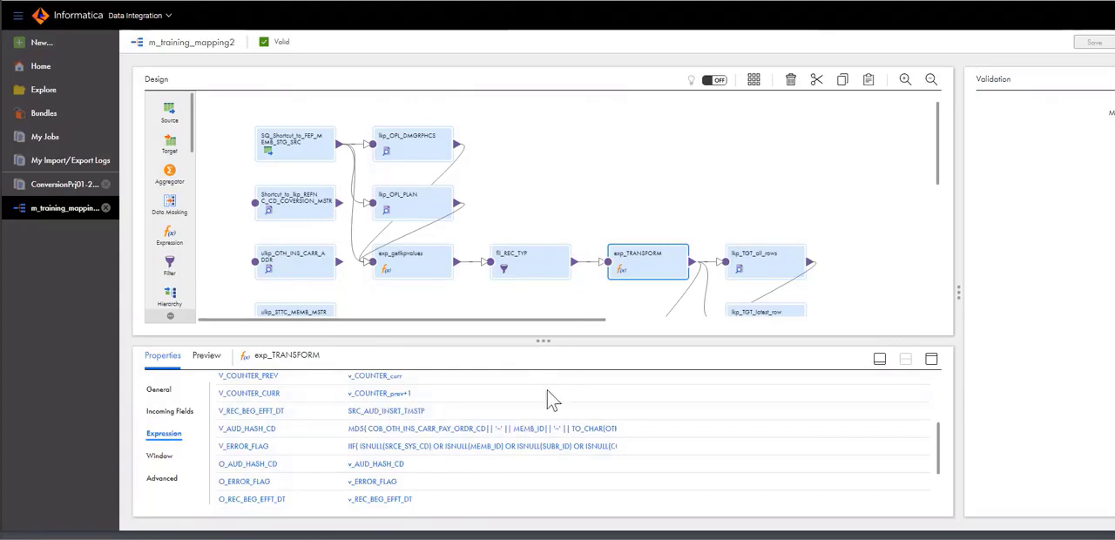
{"action": "mouse_move", "coordinate": [330, 422]}
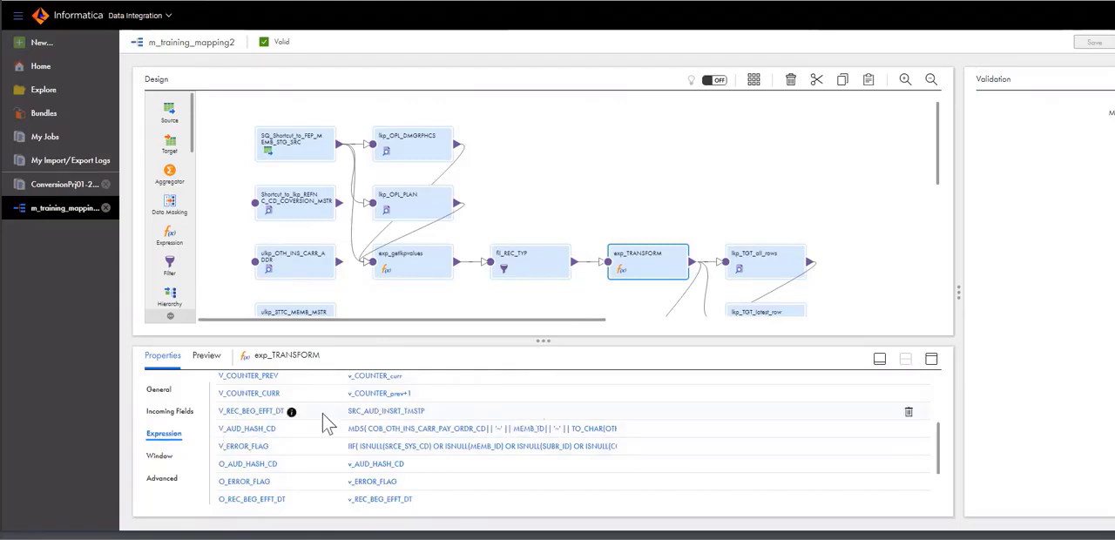
{"action": "mouse_move", "coordinate": [328, 425]}
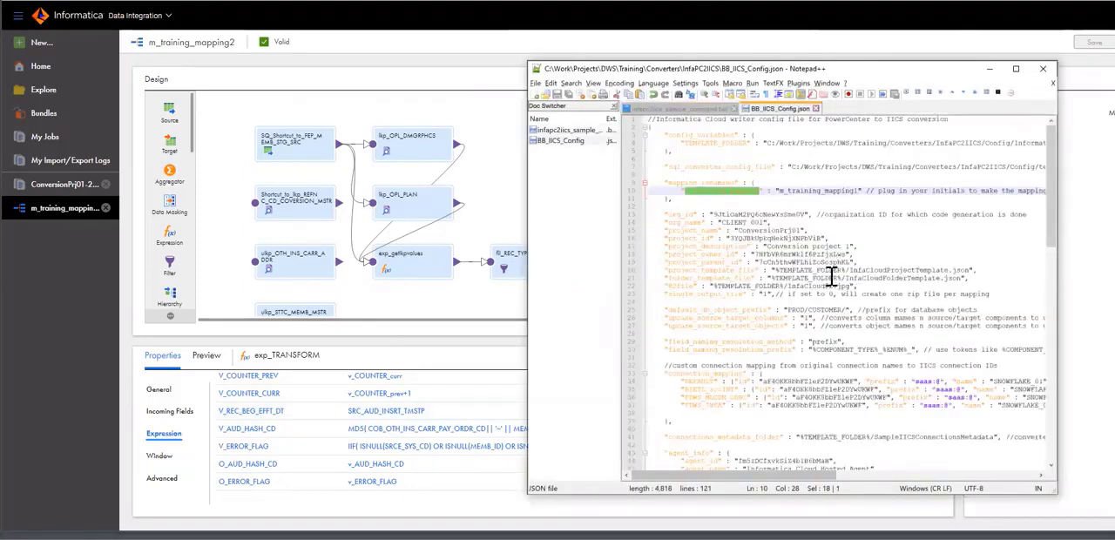
{"action": "scroll", "scroll_direction": "down", "scroll_amount": 3}
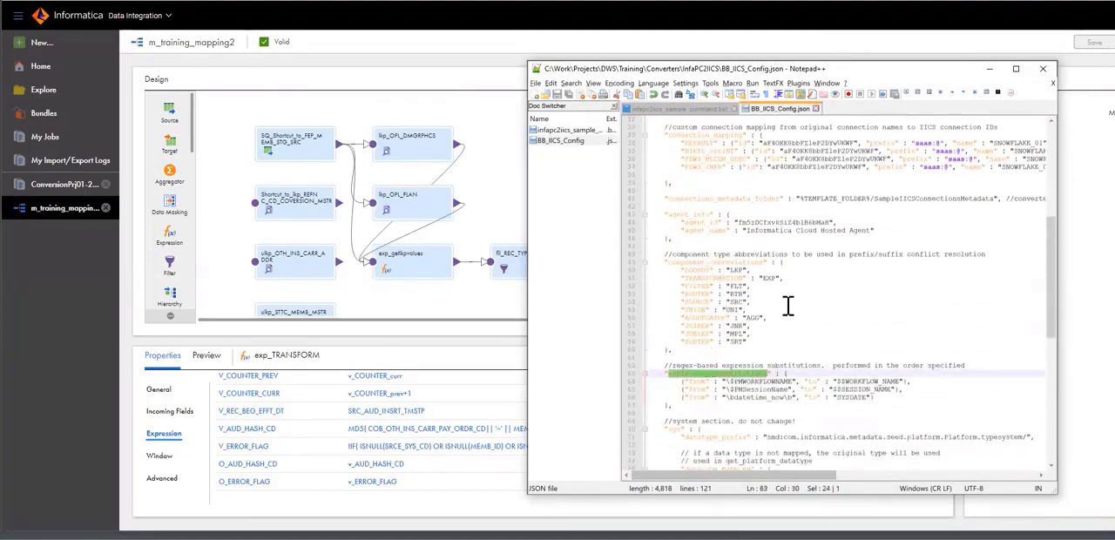
{"action": "scroll", "scroll_direction": "down", "scroll_amount": 3}
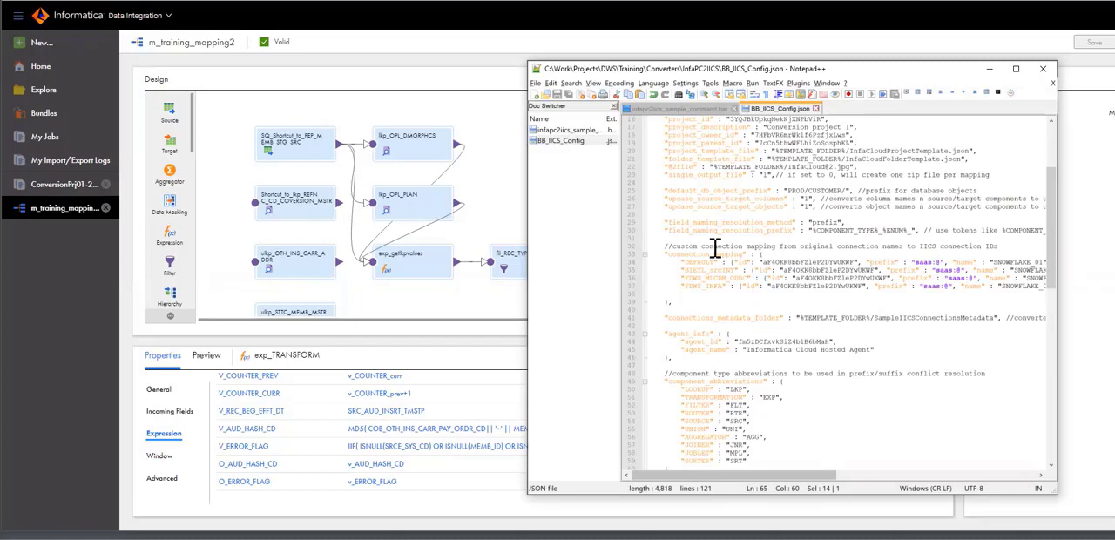
{"action": "mouse_move", "coordinate": [409, 55]}
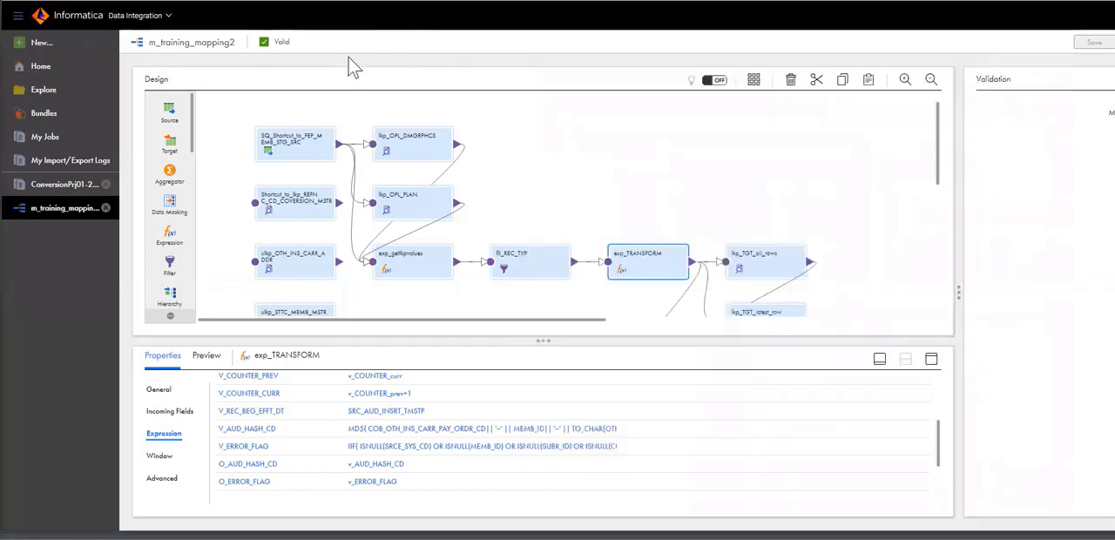
{"action": "mouse_move", "coordinate": [409, 45]}
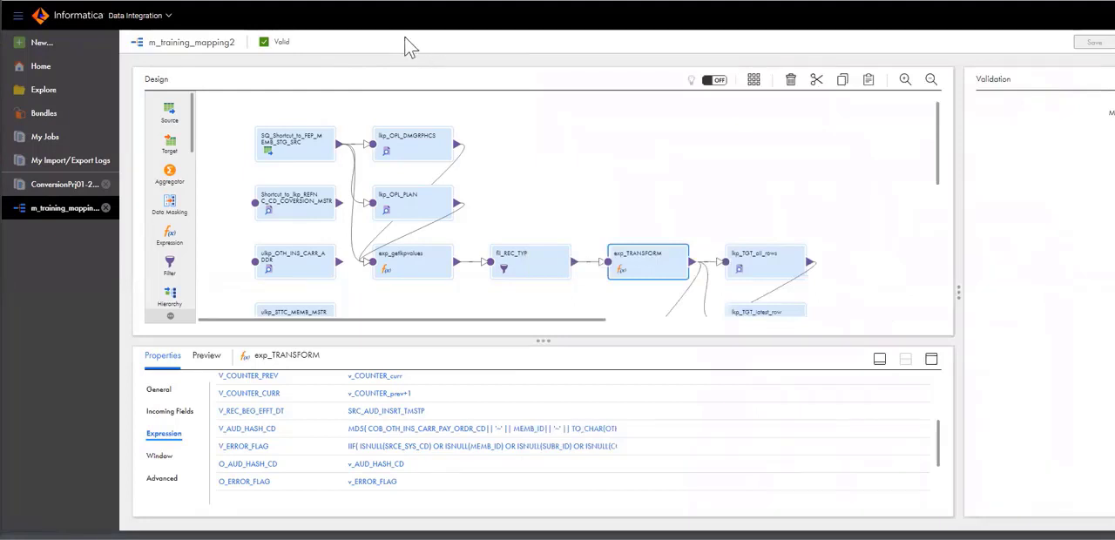
{"action": "mouse_move", "coordinate": [422, 45]}
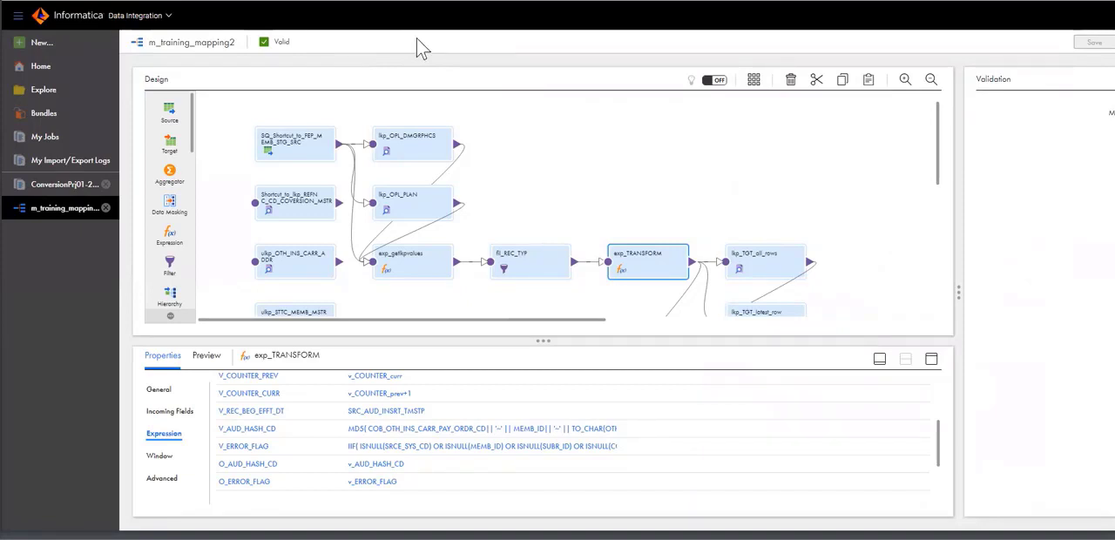
{"action": "mouse_move", "coordinate": [369, 101]}
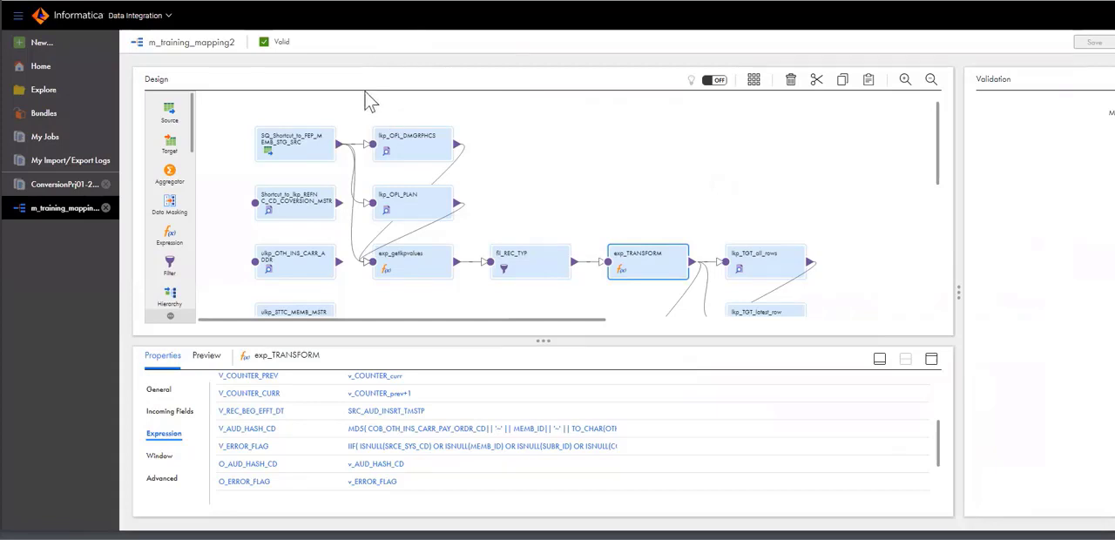
{"action": "mouse_move", "coordinate": [397, 96]}
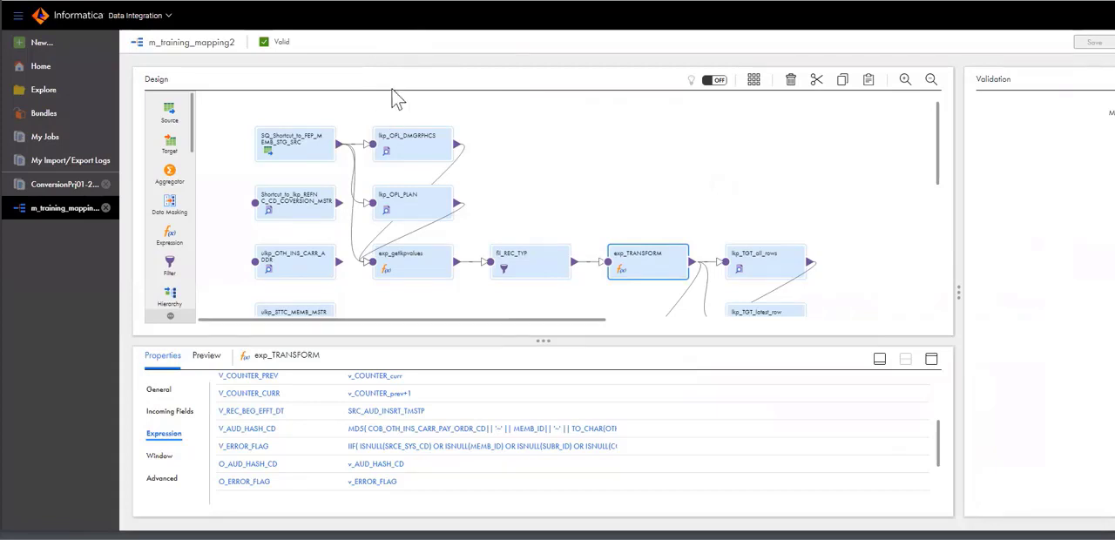
{"action": "mouse_move", "coordinate": [418, 115]}
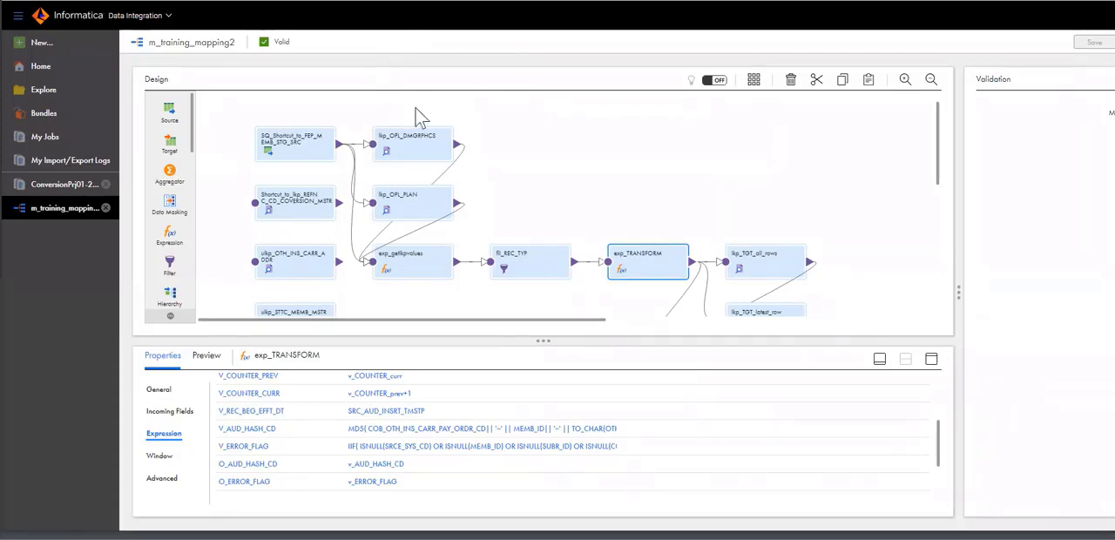